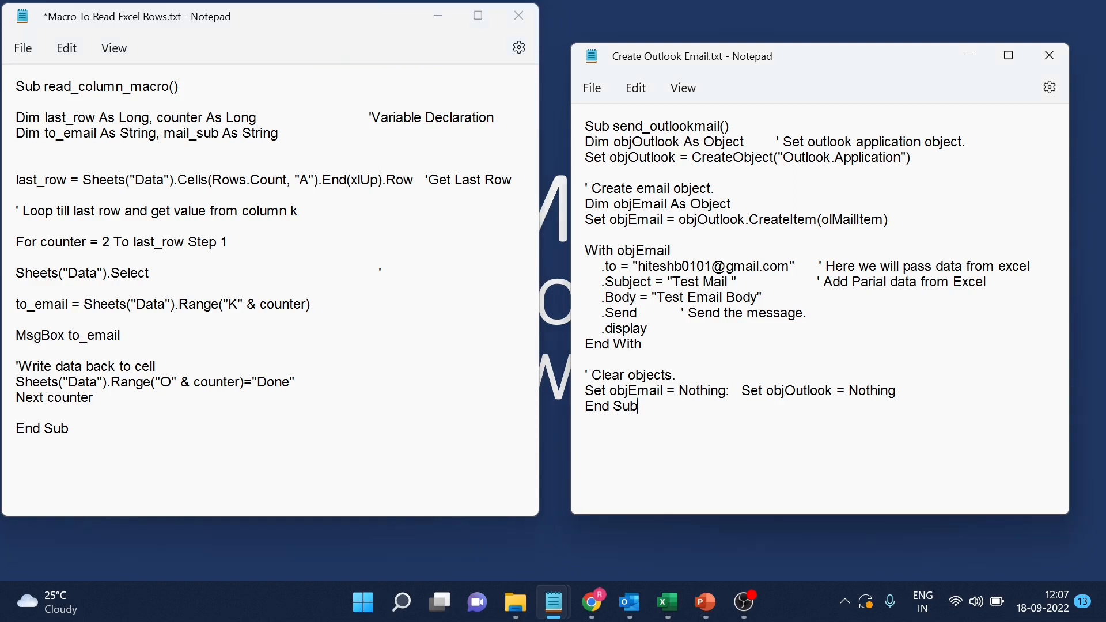
Select all of the send_outlookmail code in the Create Outlook Email note.
key(ctrl+a)
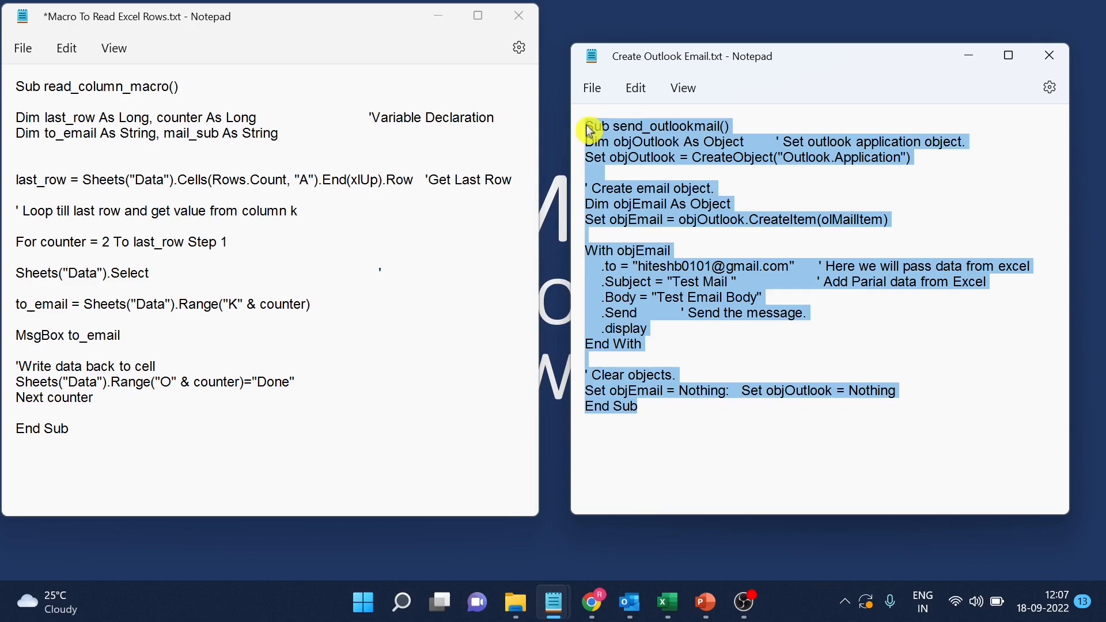
mouse_move(667, 603)
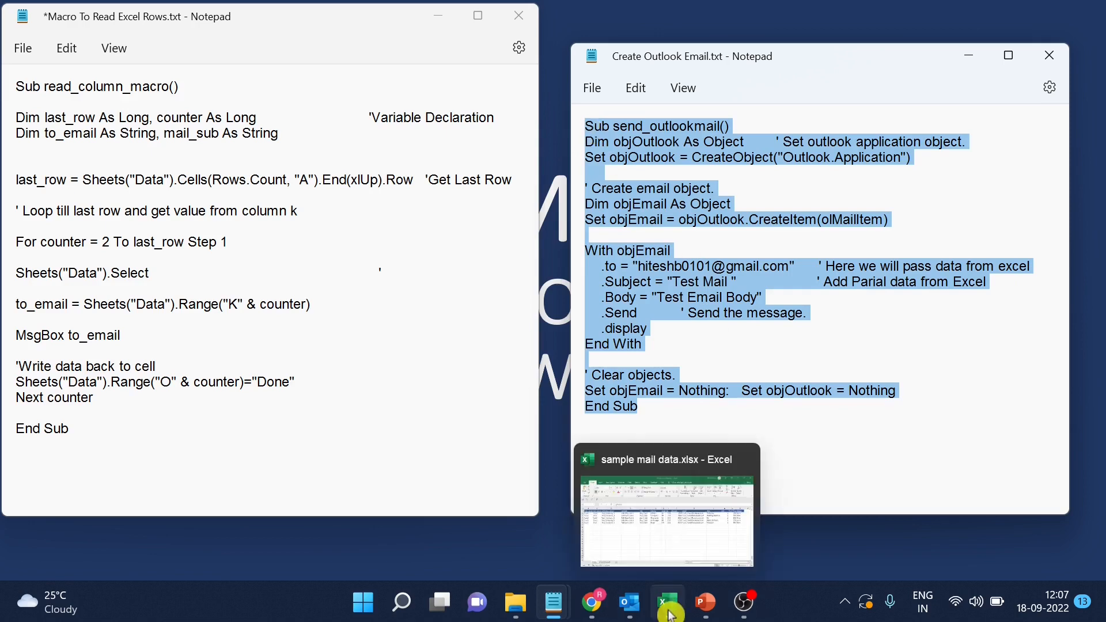
click(666, 506)
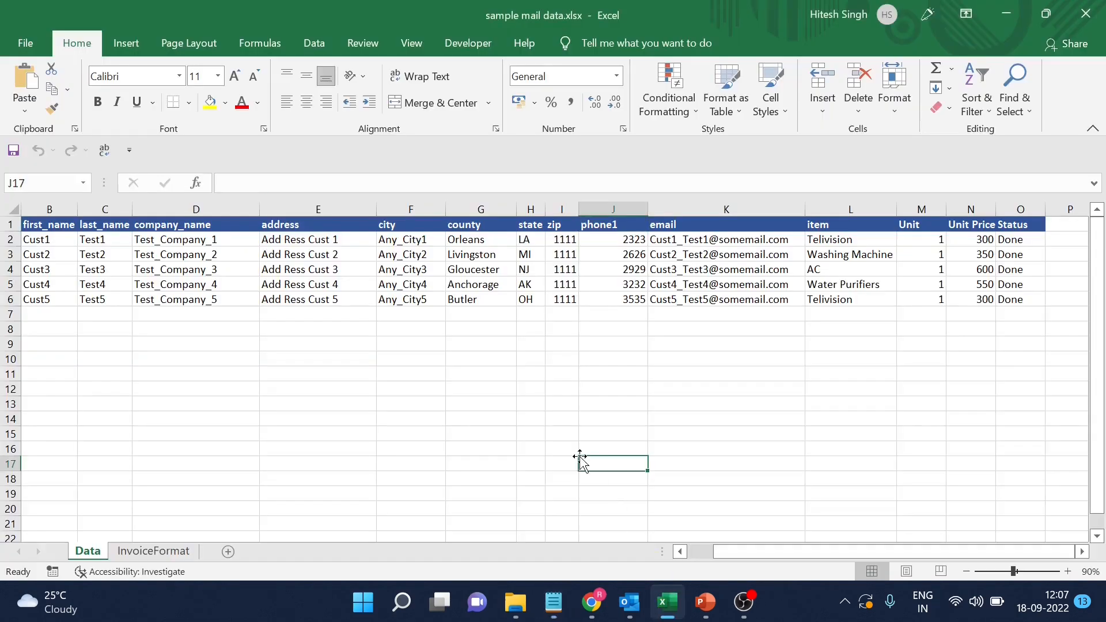
click(725, 345)
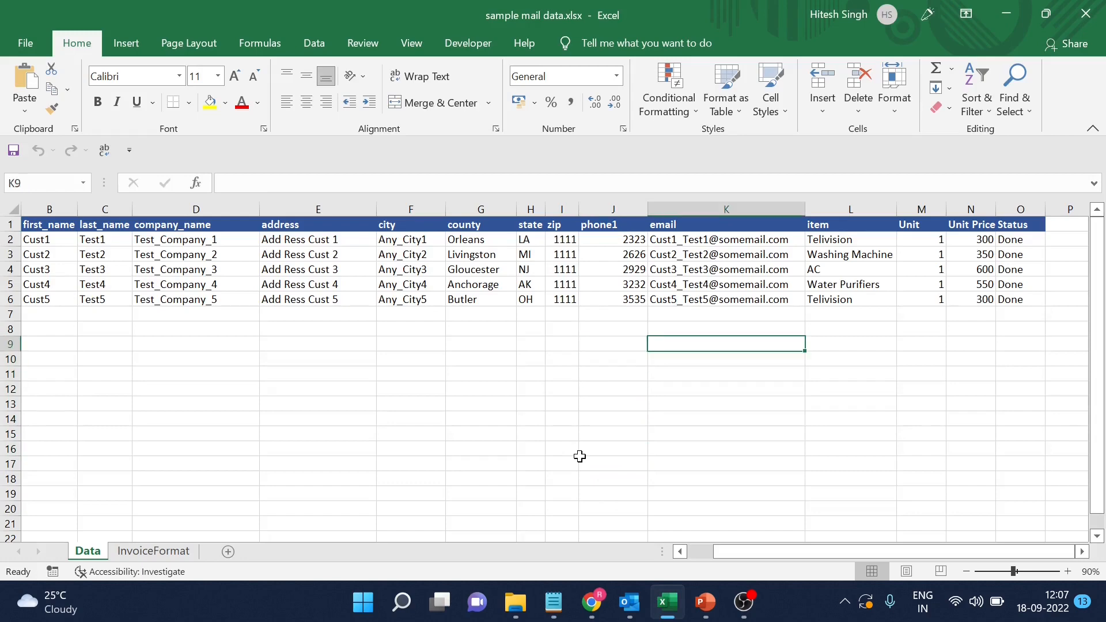
click(725, 240)
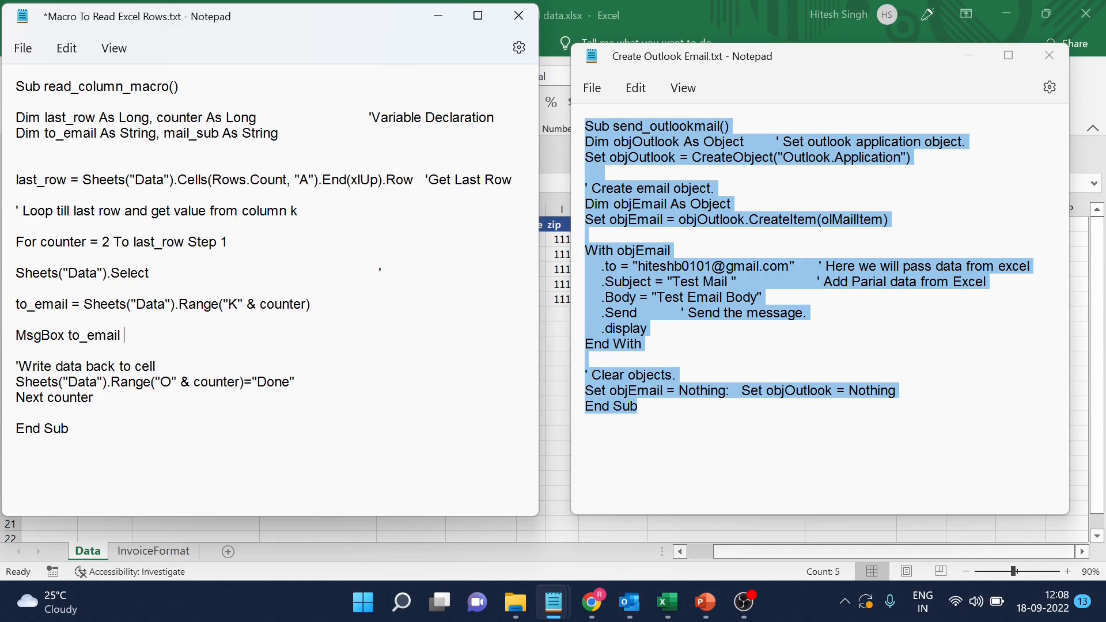
Insert a new comment line ' Code for emai after the MsgBox to_email line.
triple_click(68, 335)
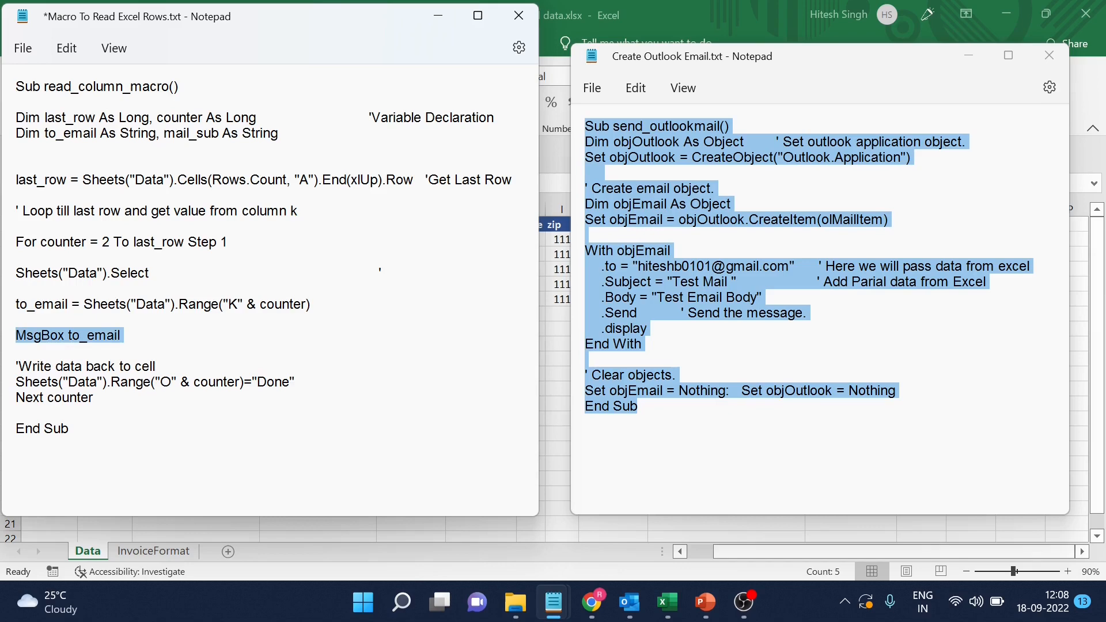
click(67, 336)
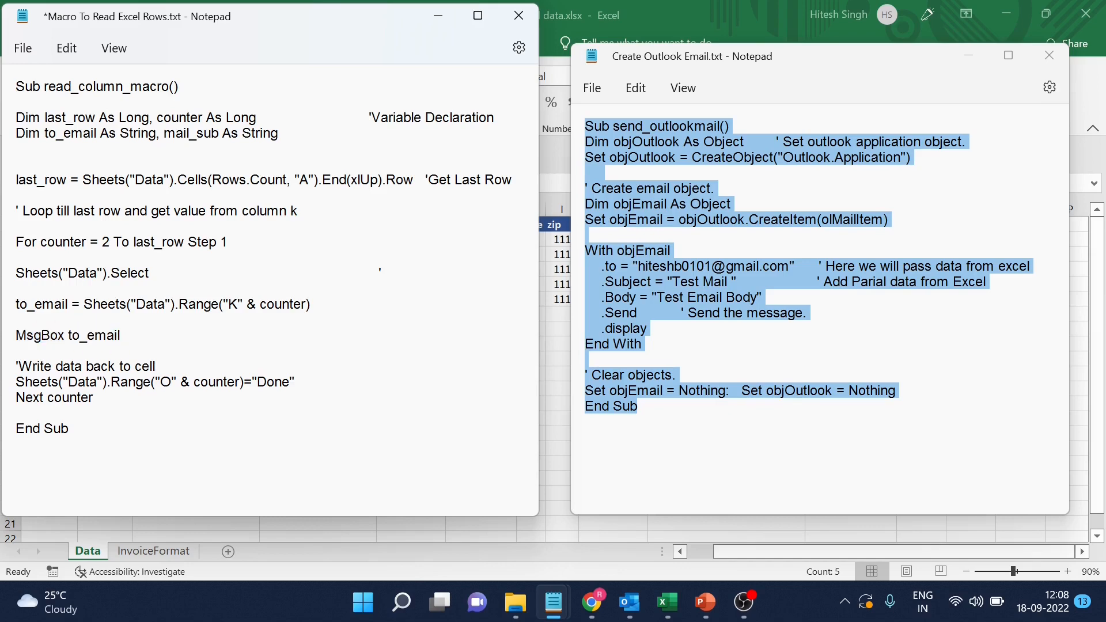
key(enter)
text(' cODDE)
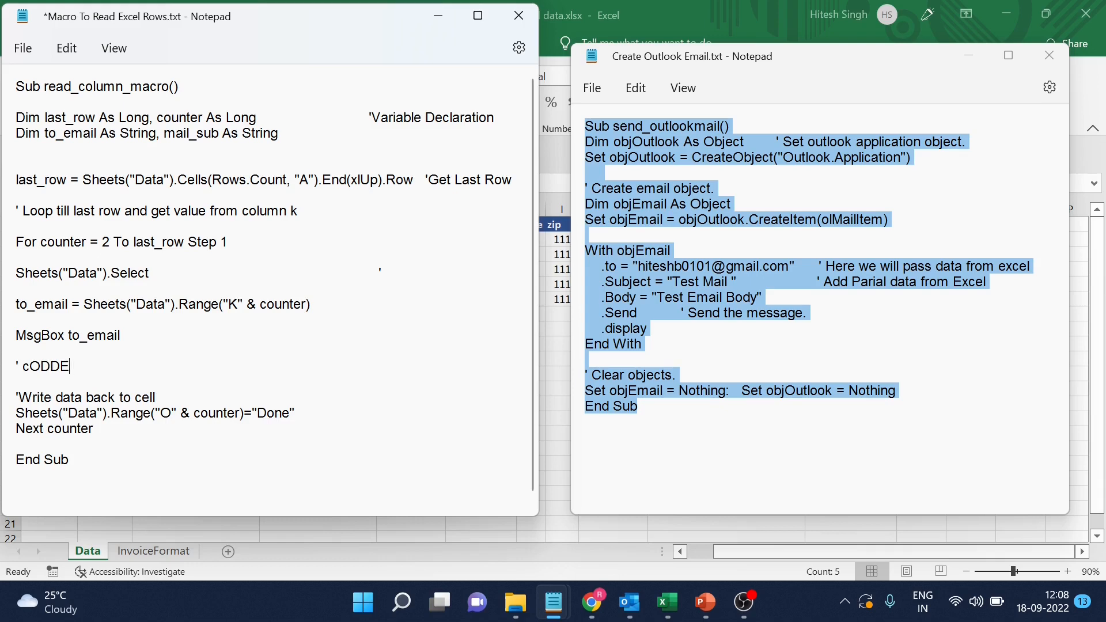
key(Backspace)
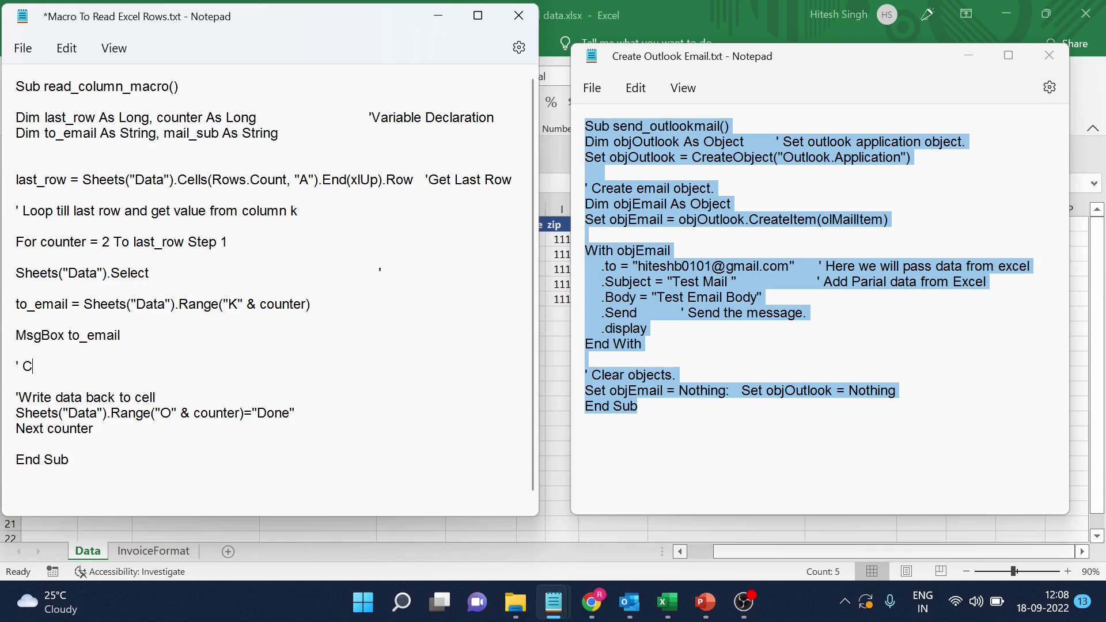
text(ode for emai)
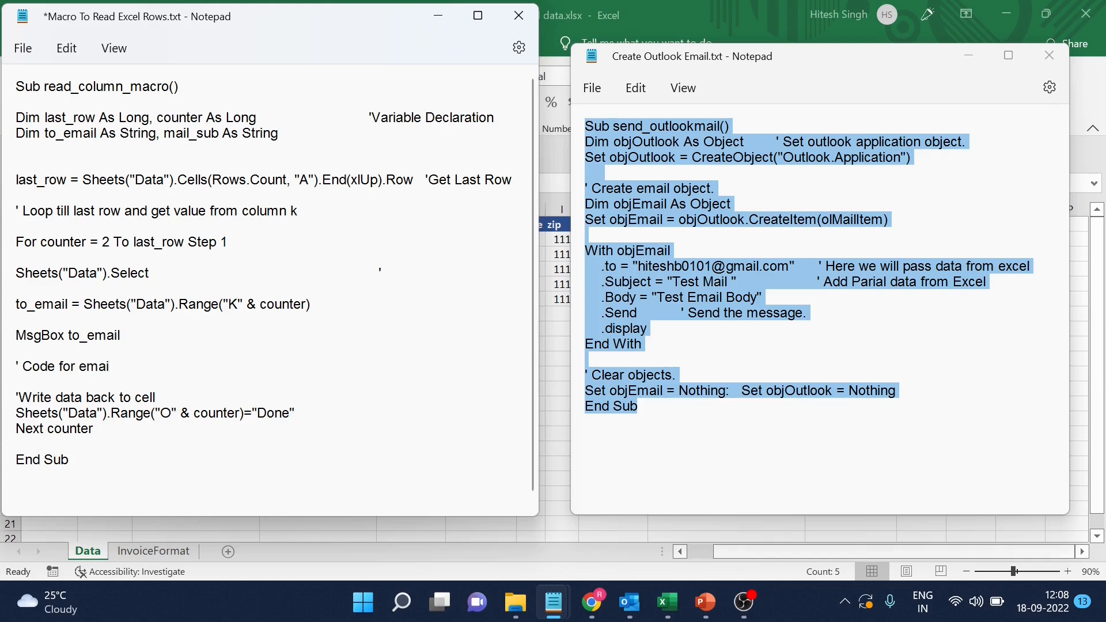
click(714, 188)
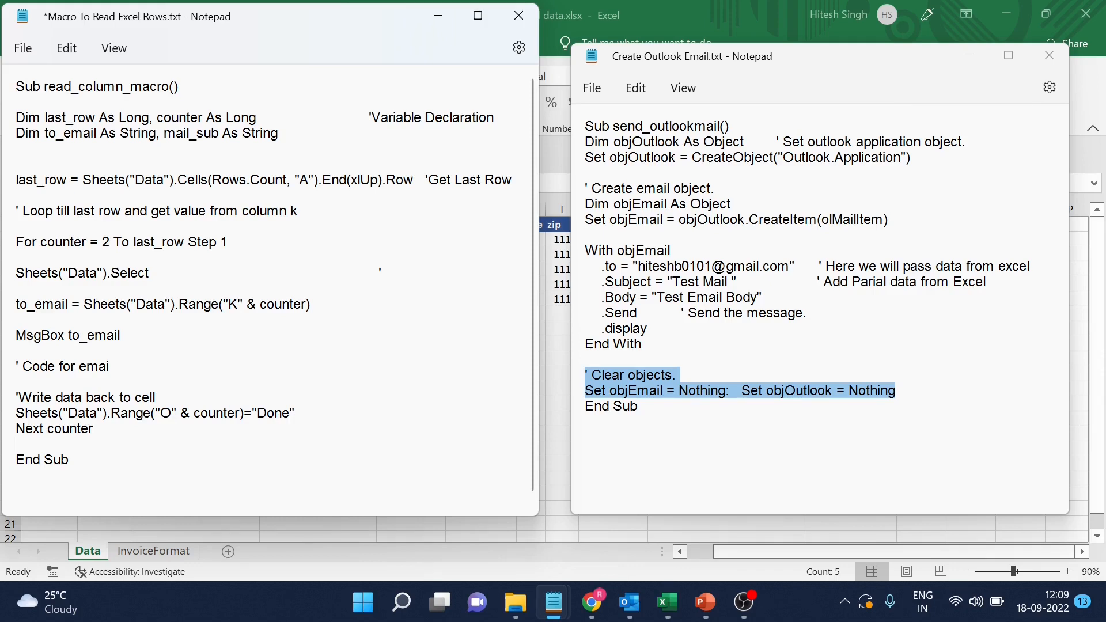
Switch to the sample mail data workbook and view the Data sheet's code.
click(664, 603)
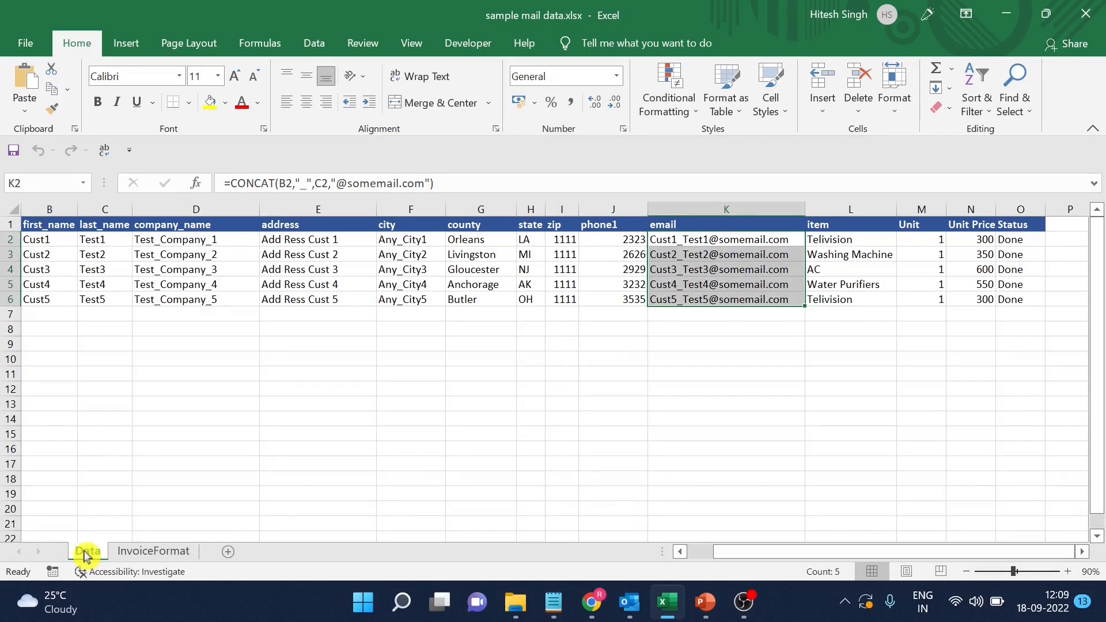
right_click(87, 550)
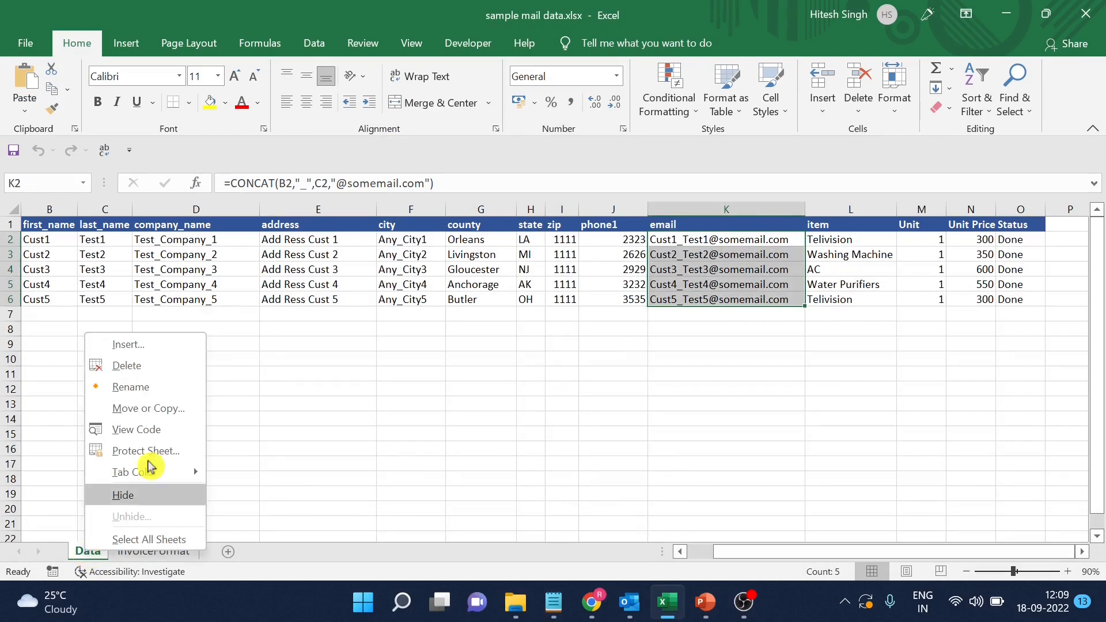
click(136, 430)
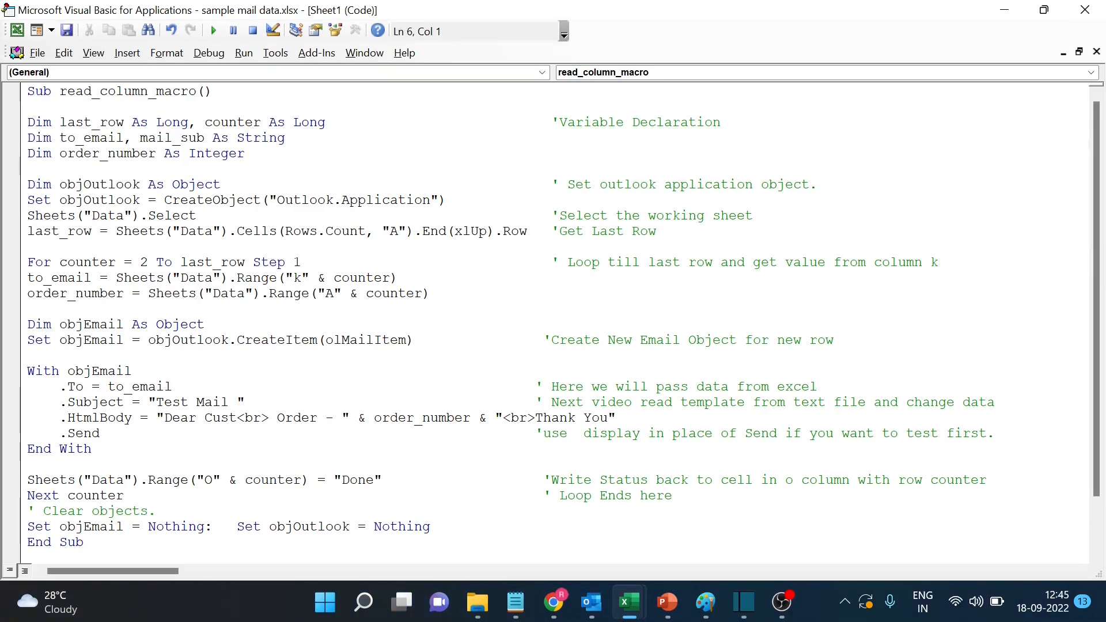
mouse_move(274, 52)
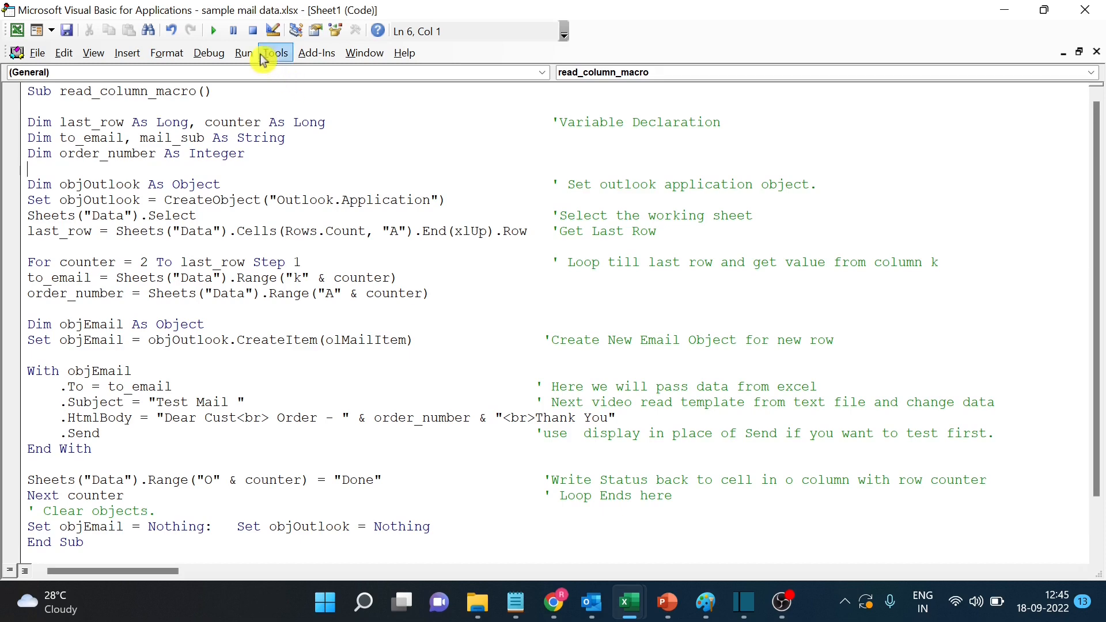
Enable the Microsoft Outlook 16.0 Object Library in Tools > References and confirm.
click(276, 53)
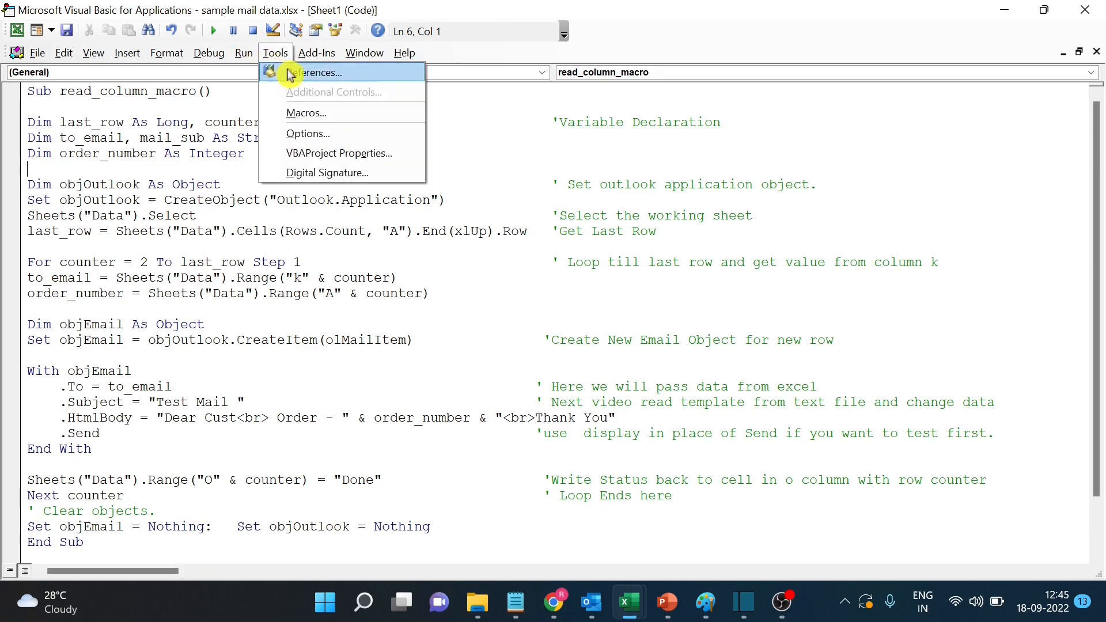
click(319, 71)
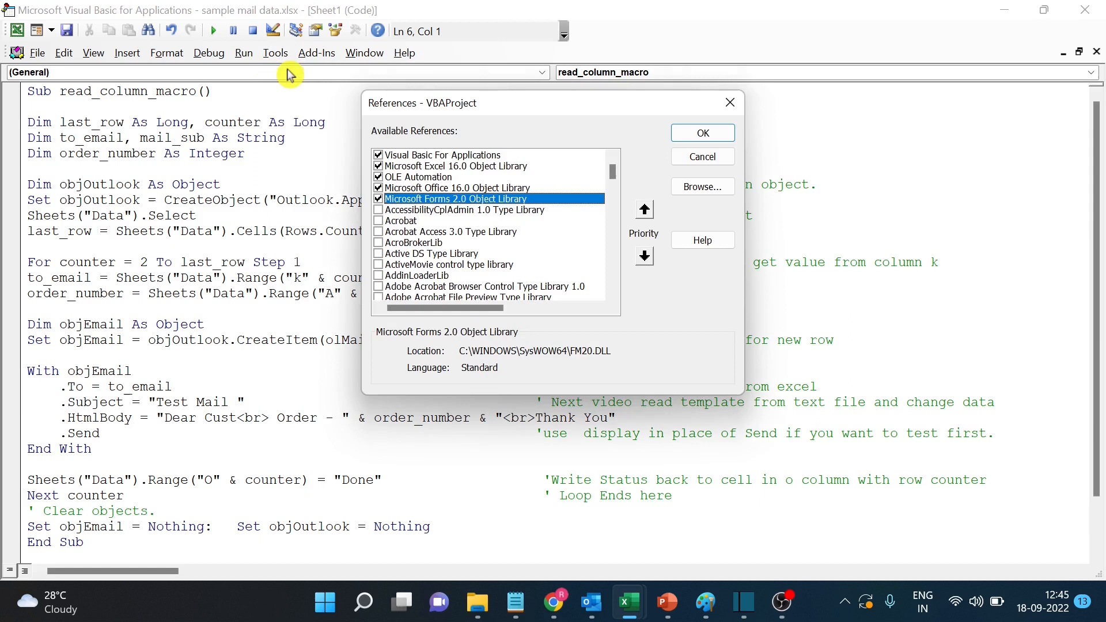
click(456, 188)
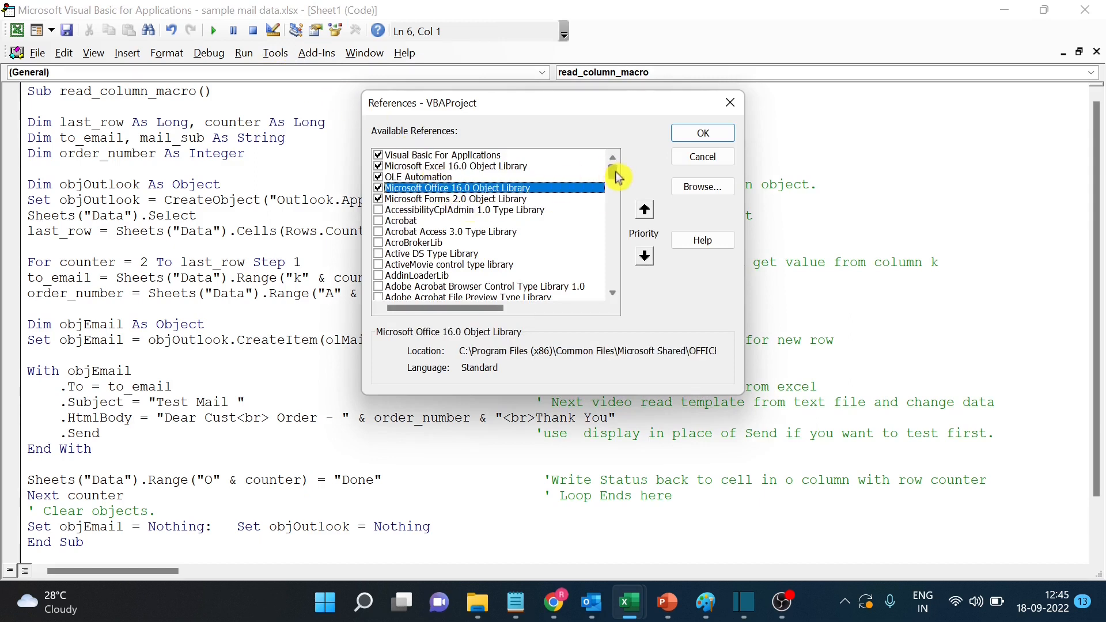
scroll(down, 3)
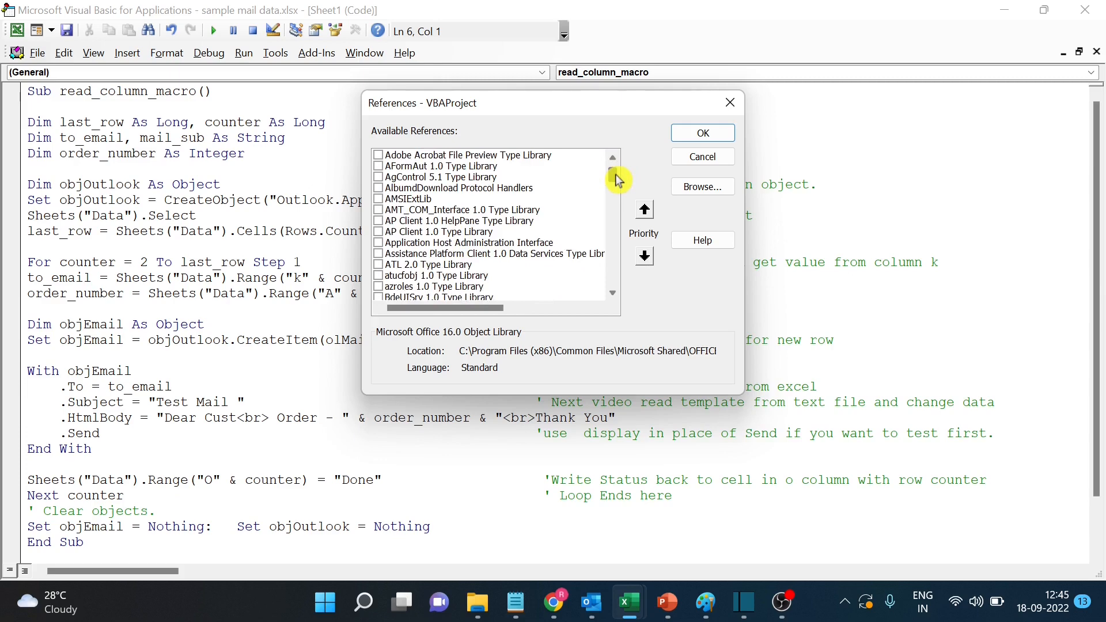
scroll(down, 3)
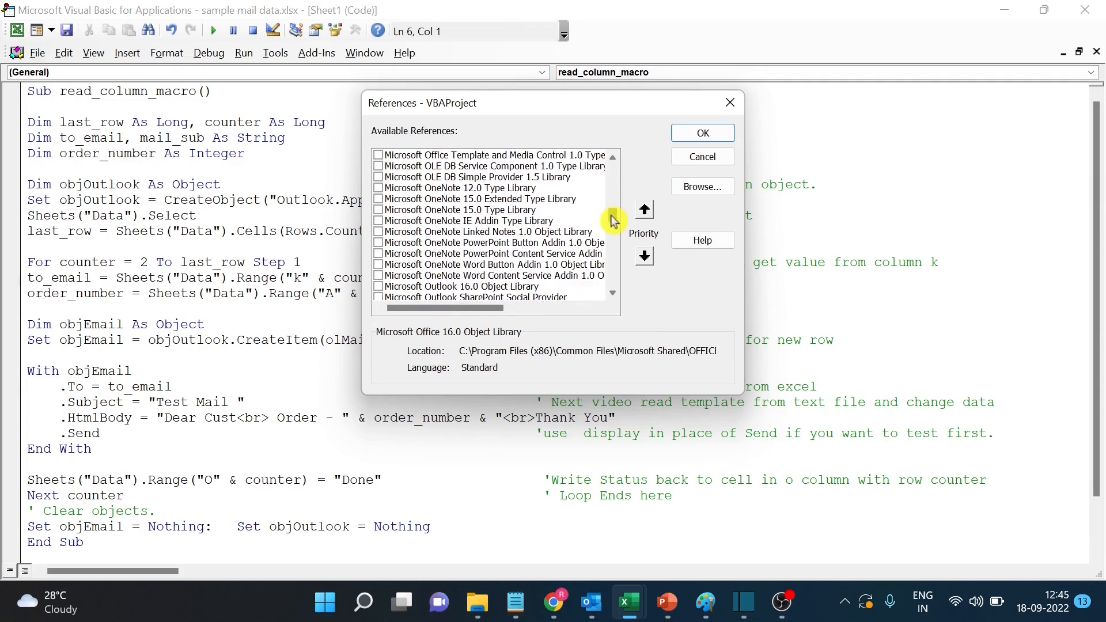
mouse_move(519, 283)
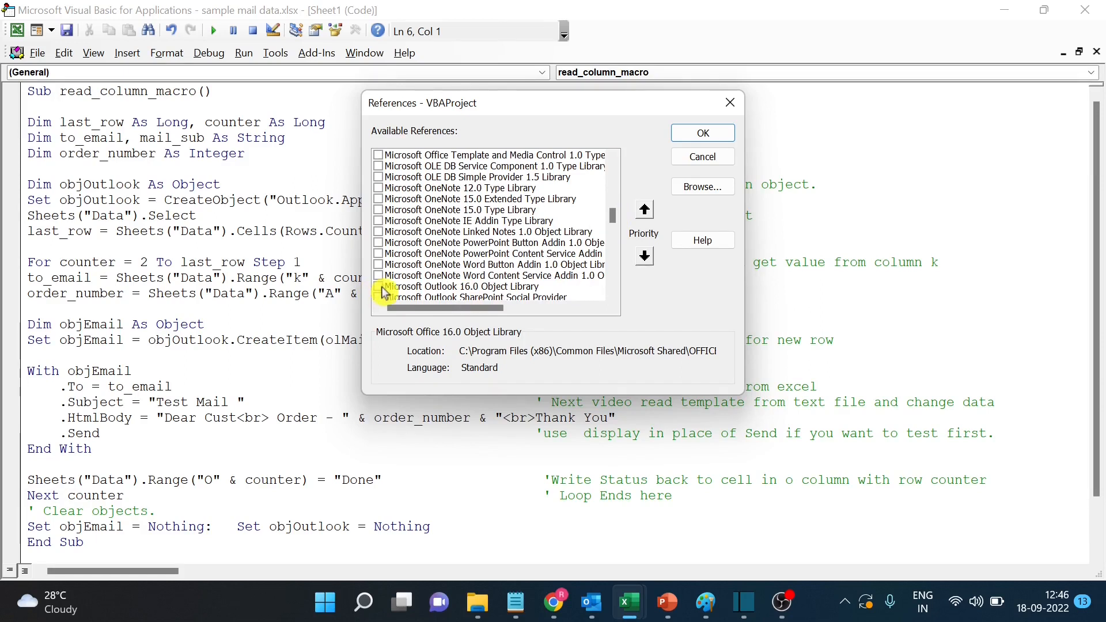
click(378, 287)
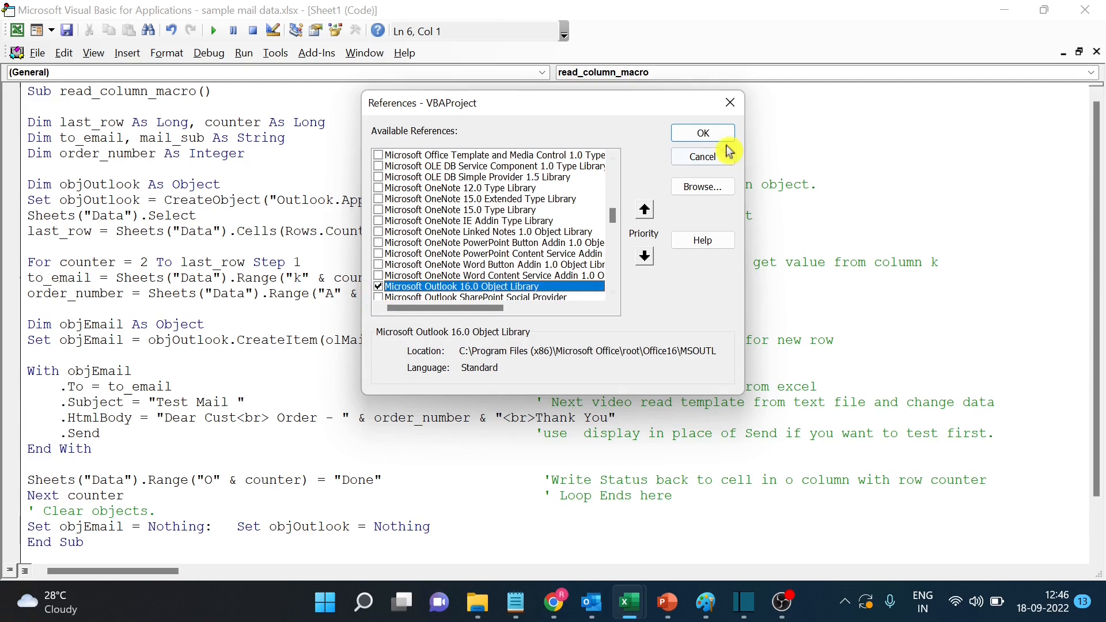
click(701, 133)
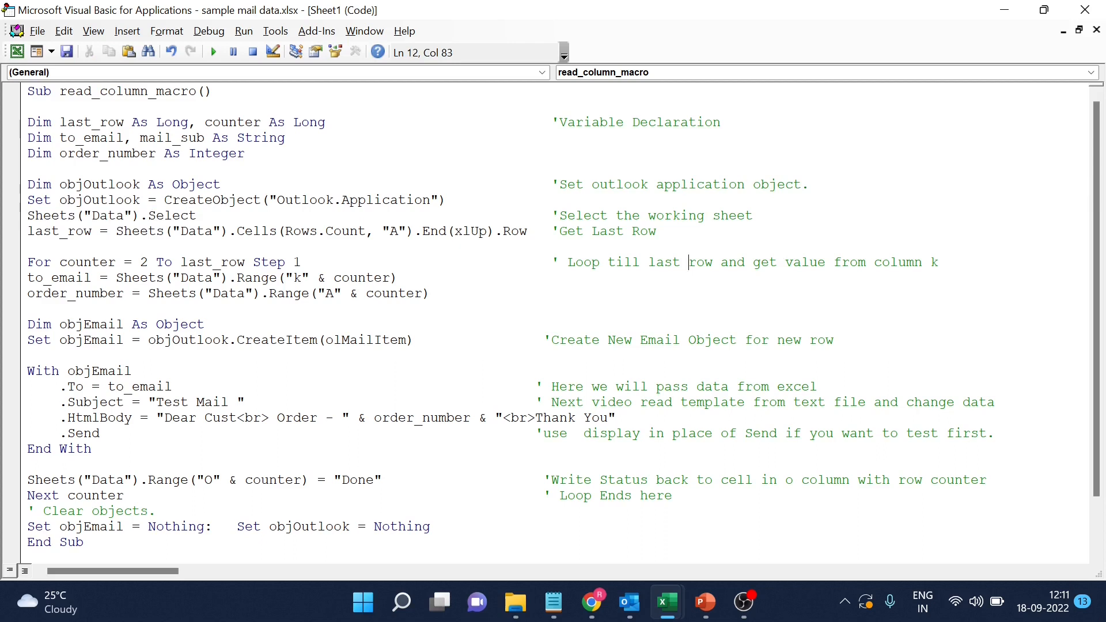
double_click(58, 230)
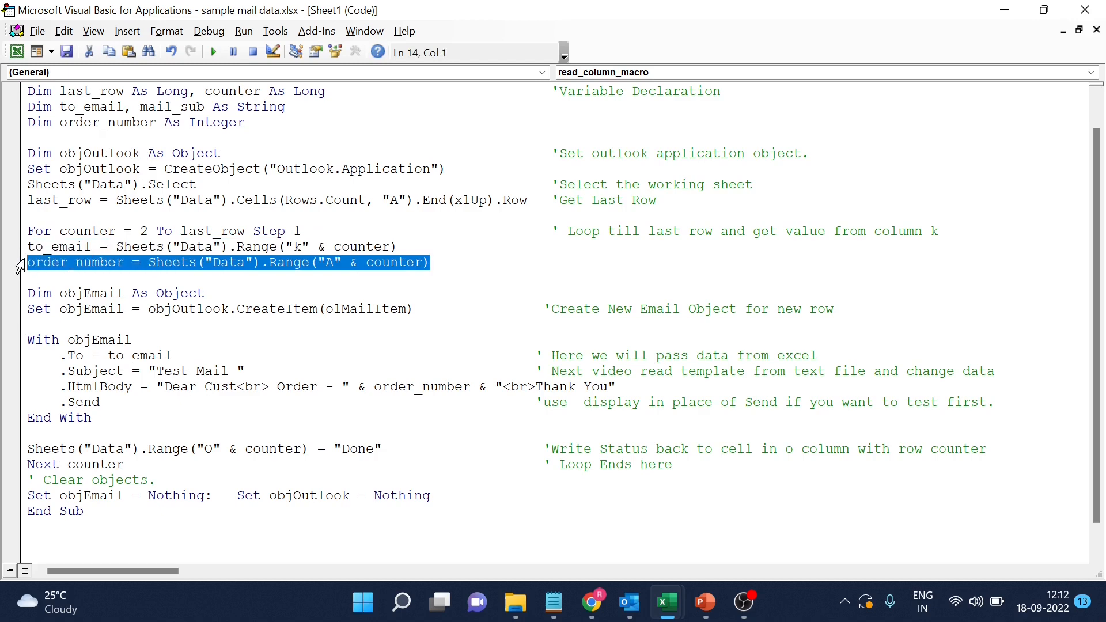
mouse_move(667, 603)
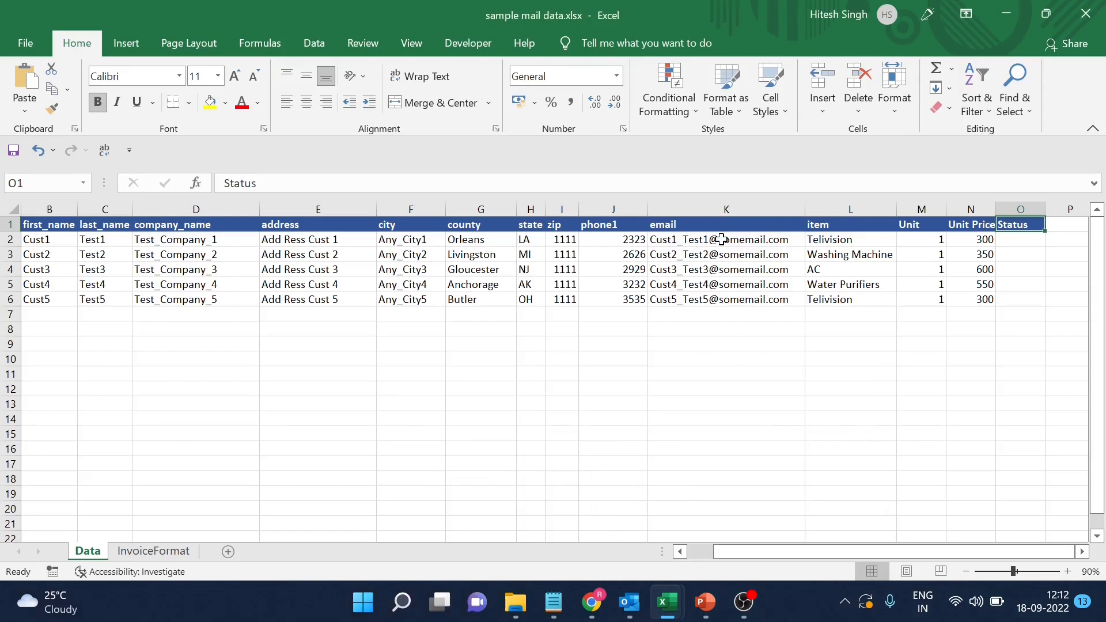
click(724, 208)
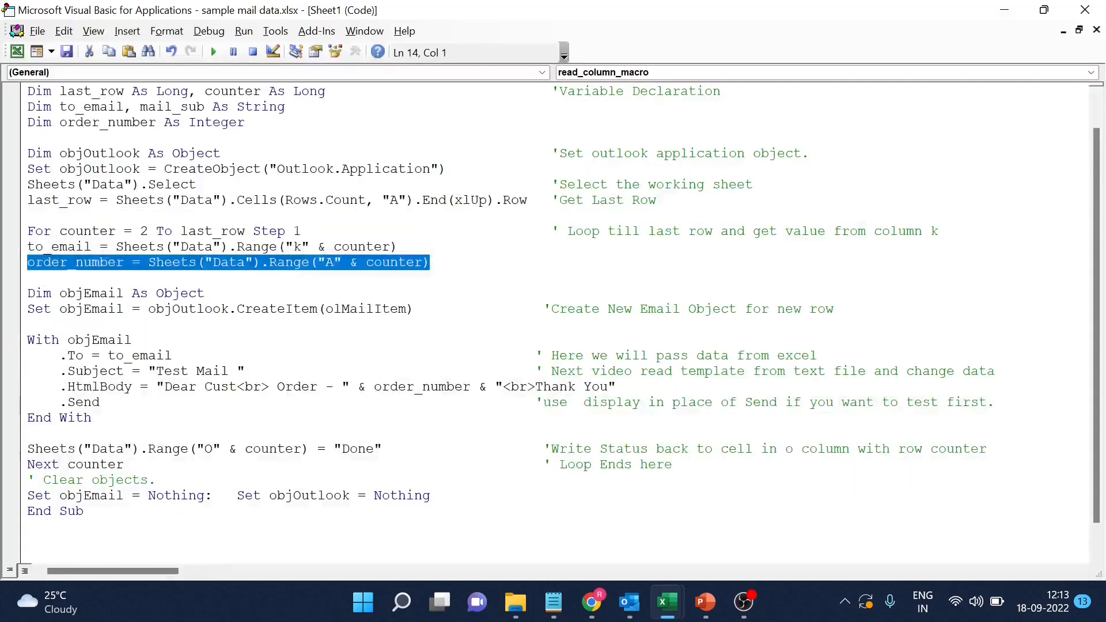
Review the With objEmail block and the Thank You closing of the HtmlBody.
click(359, 246)
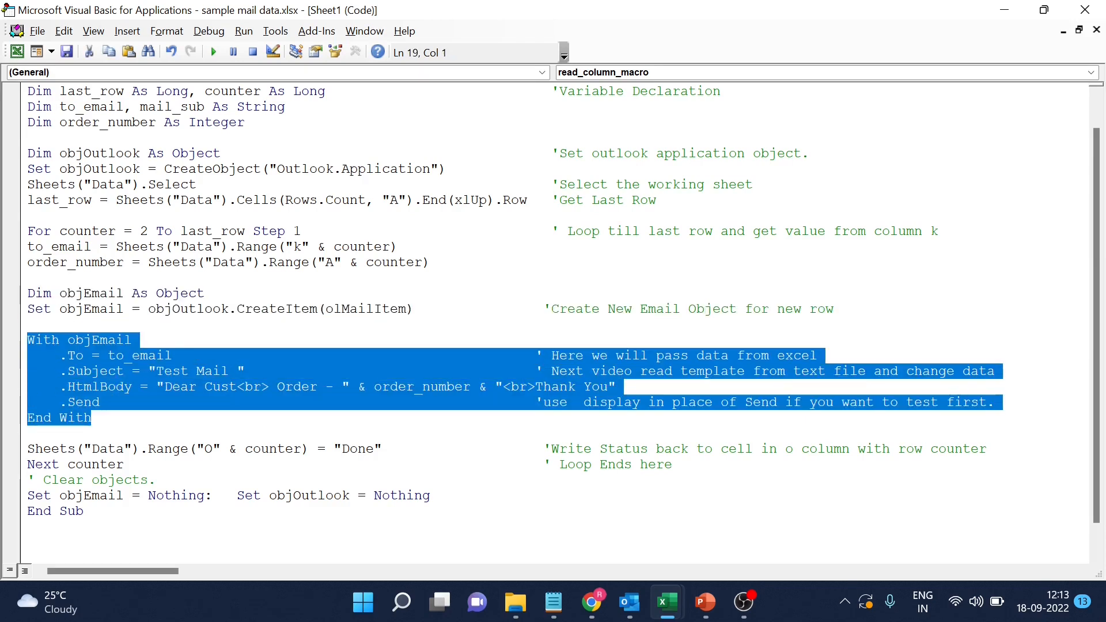
mouse_move(279, 387)
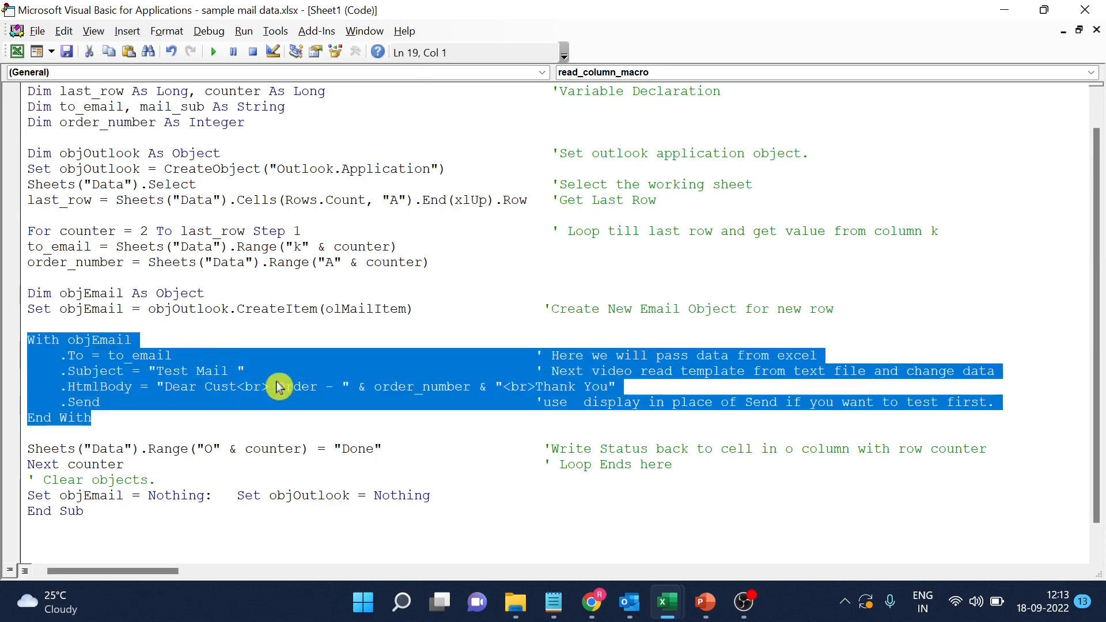
click(279, 387)
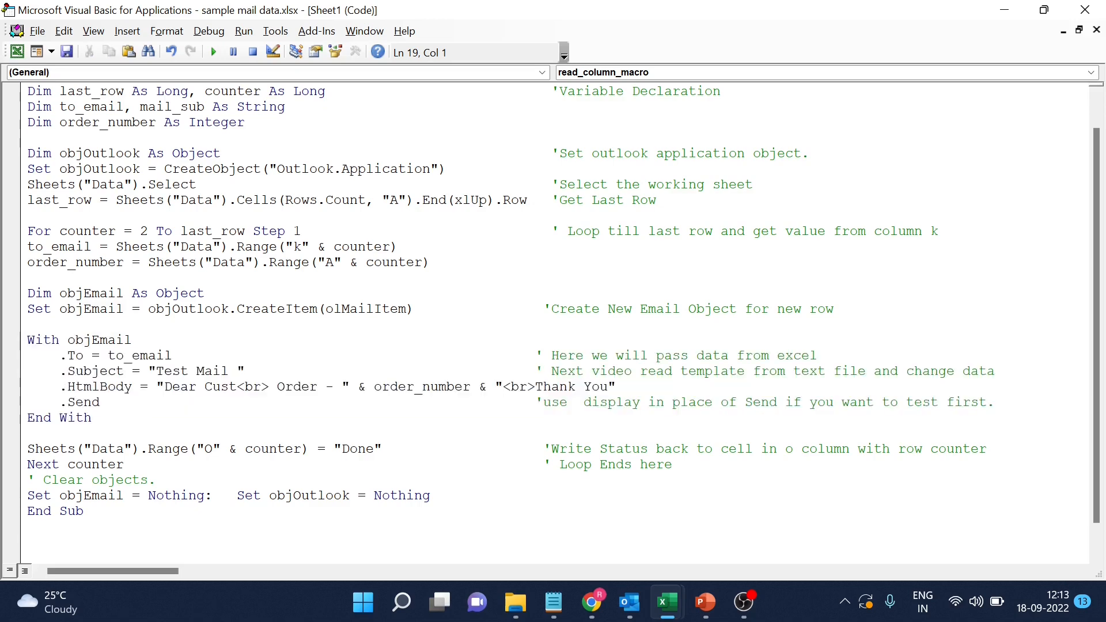
click(494, 387)
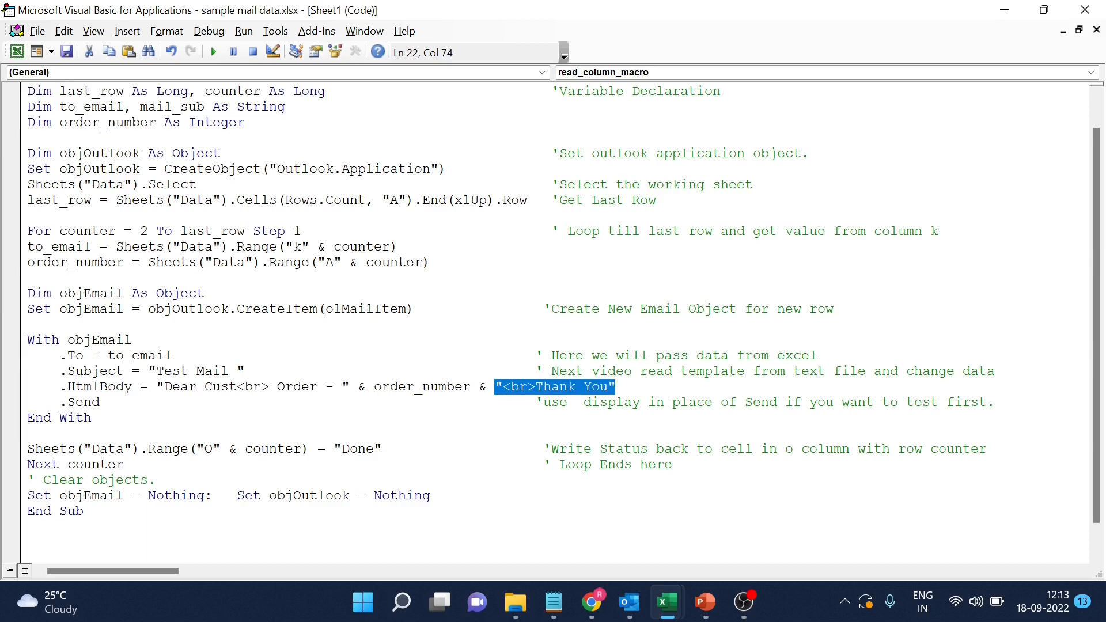
click(419, 387)
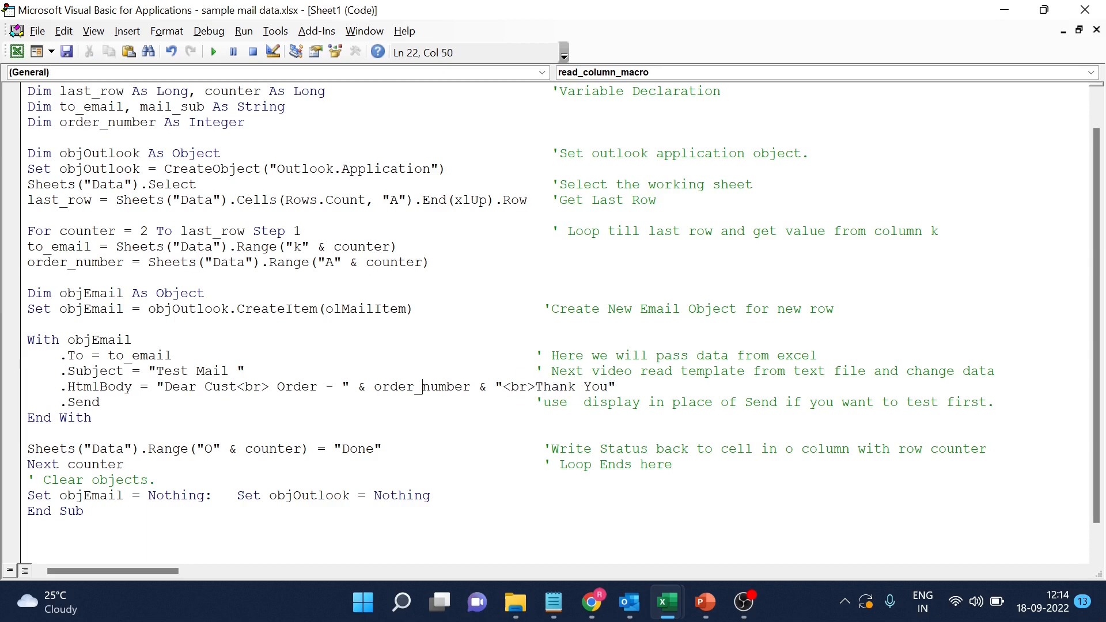
Review the order_number body part and the Status Done and loop-end lines.
double_click(418, 387)
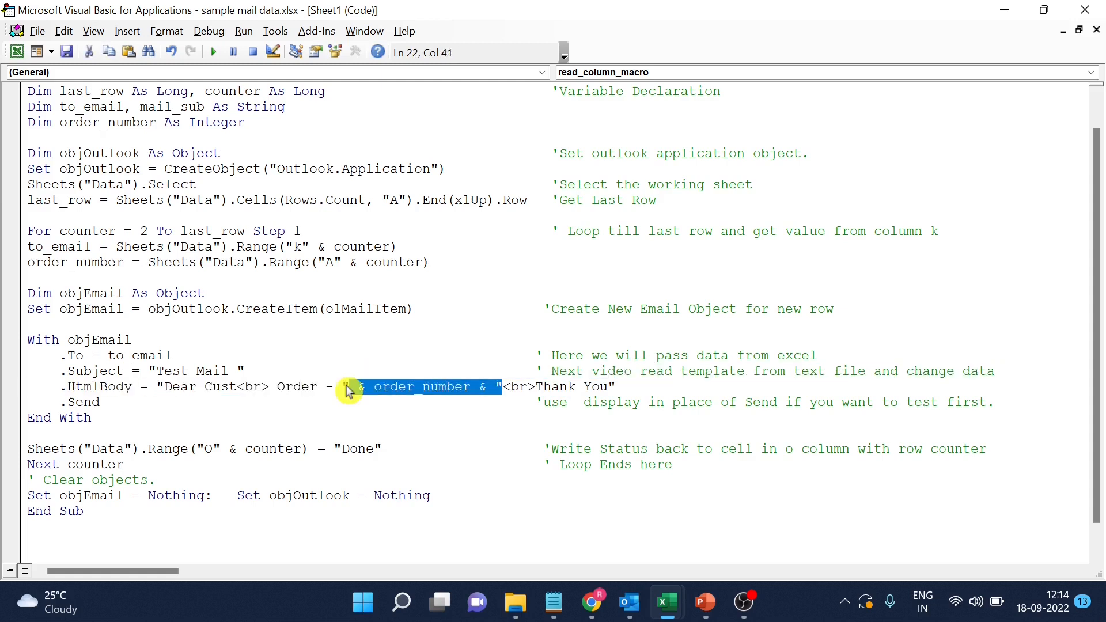
key(Left)
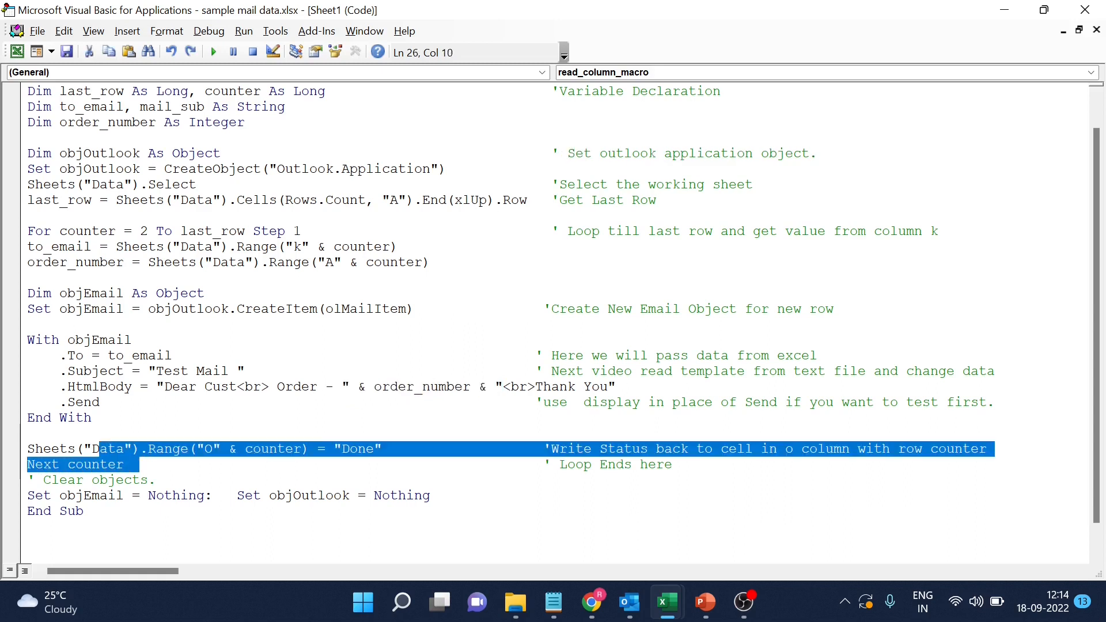
click(27, 448)
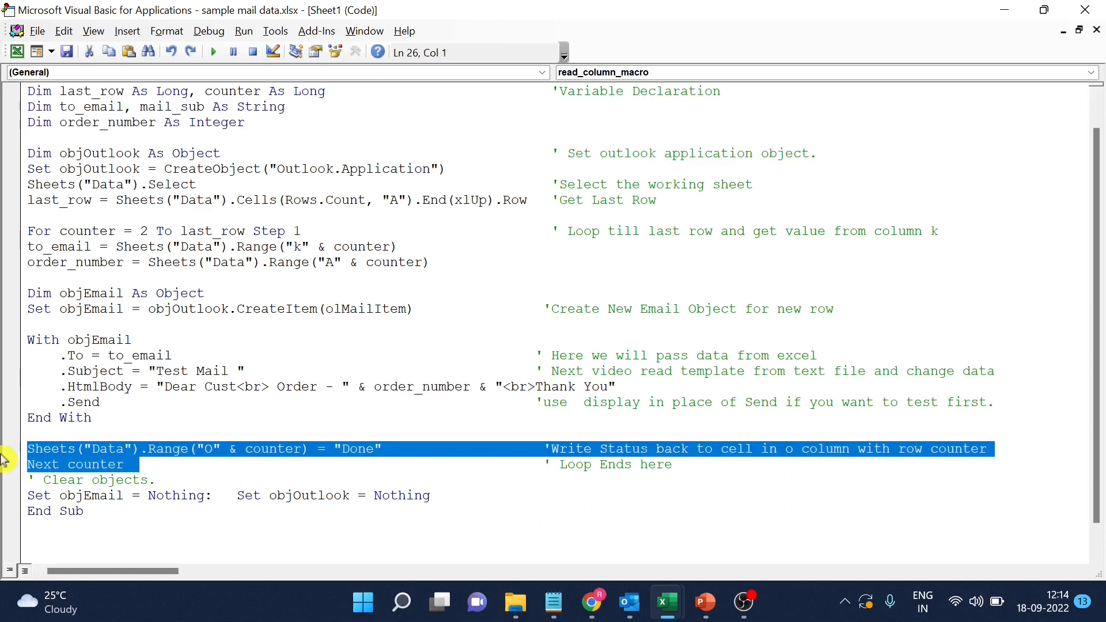
mouse_move(665, 602)
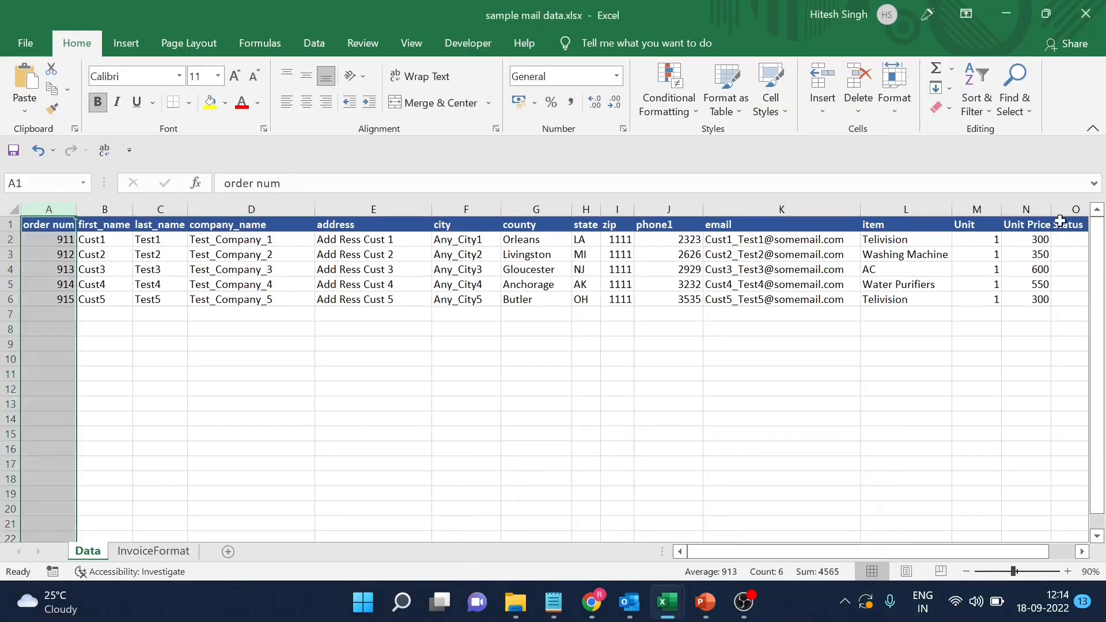
Select the order numbers in column A of the Data sheet.
click(1075, 240)
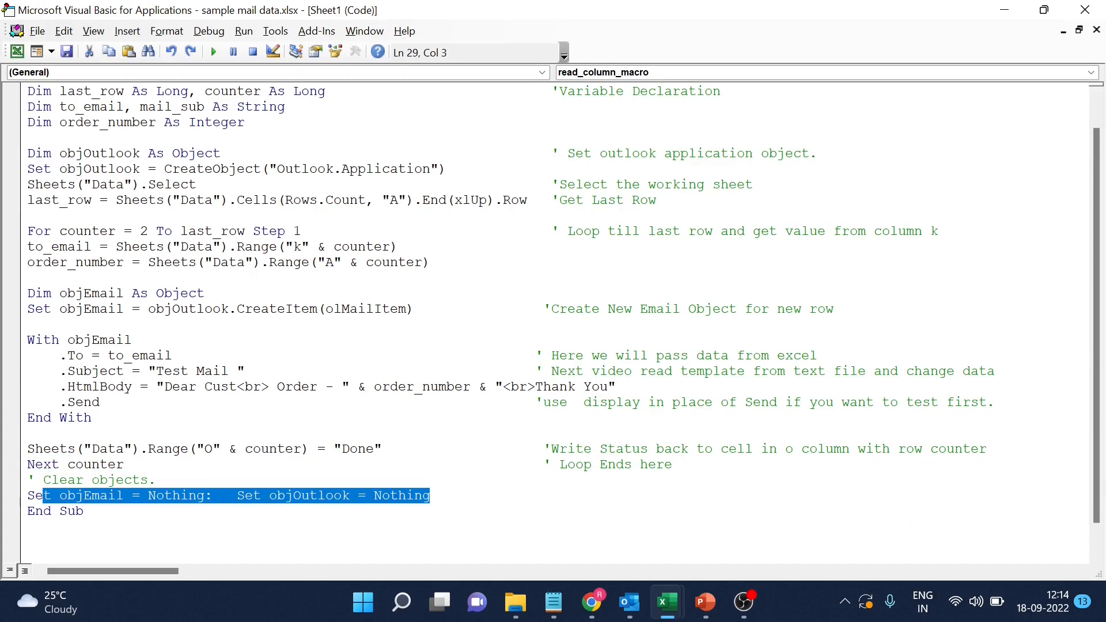
Review the Set ... = Nothing cleanup line, then switch to the workbook in Excel.
click(18, 496)
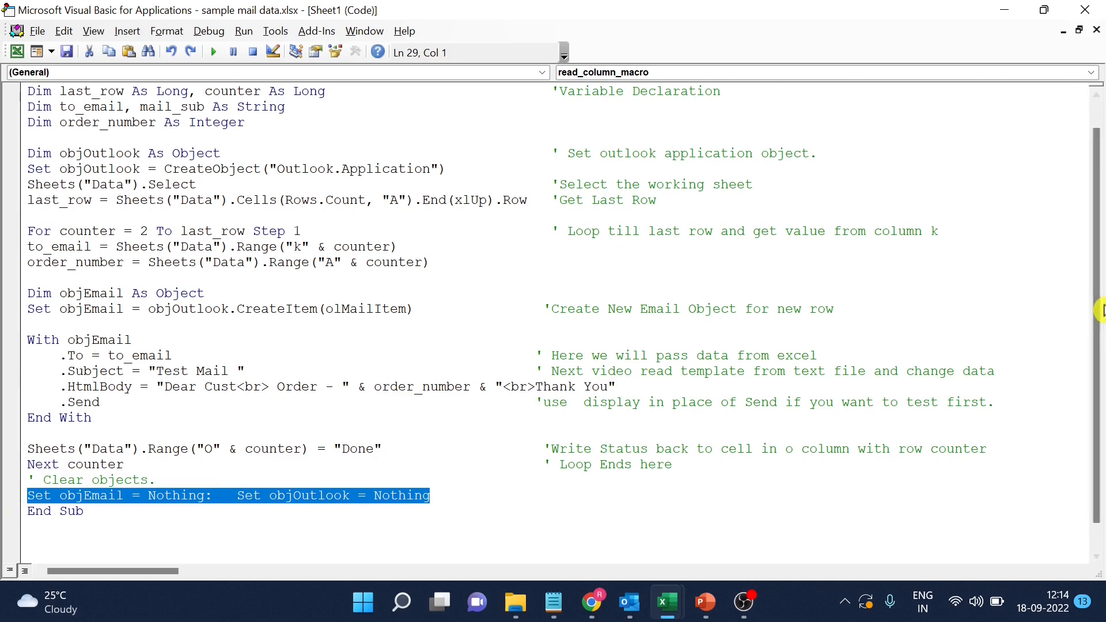
scroll(up, 3)
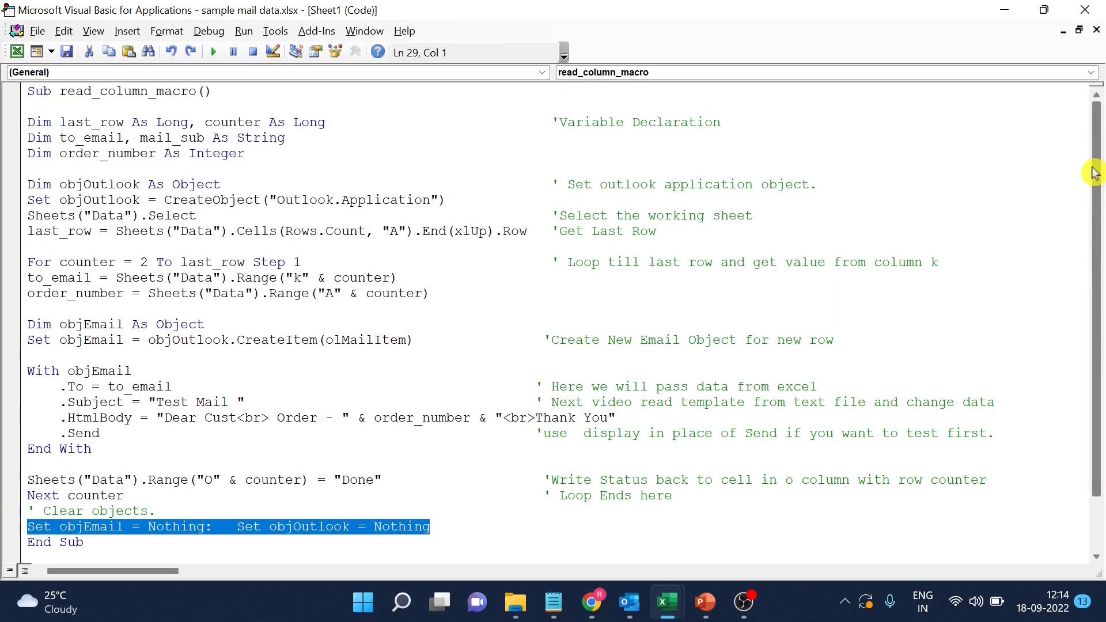
click(454, 495)
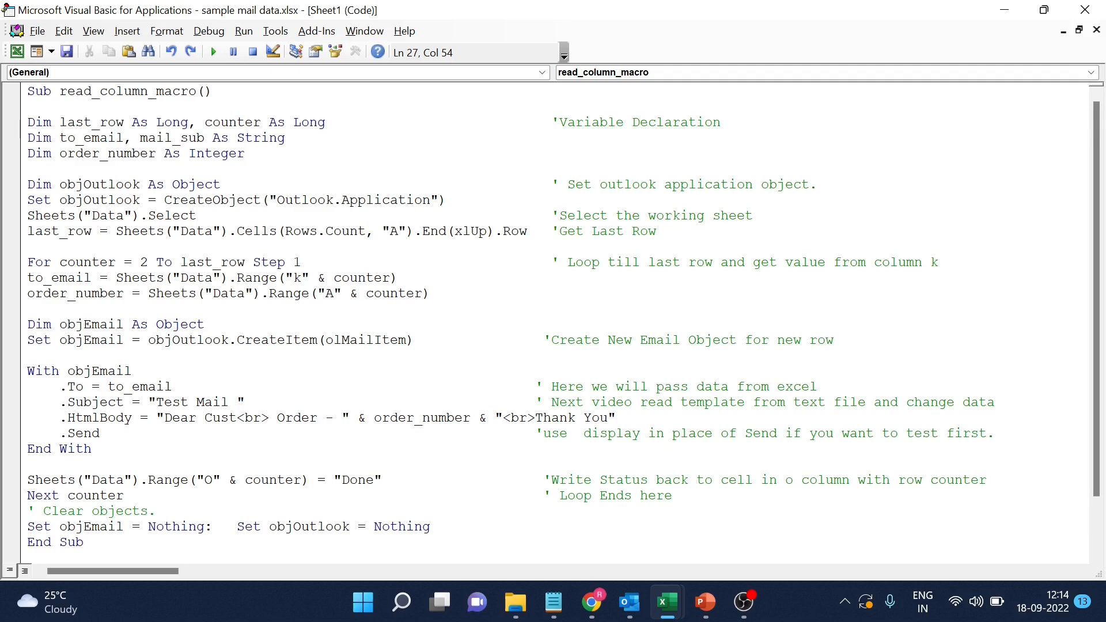
click(455, 495)
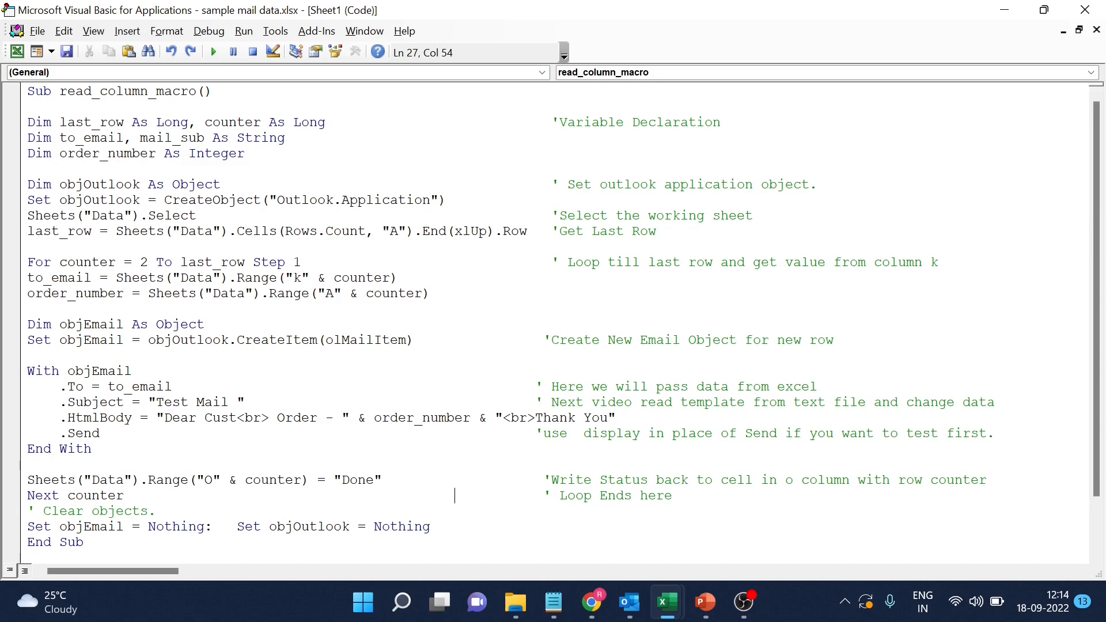
click(666, 603)
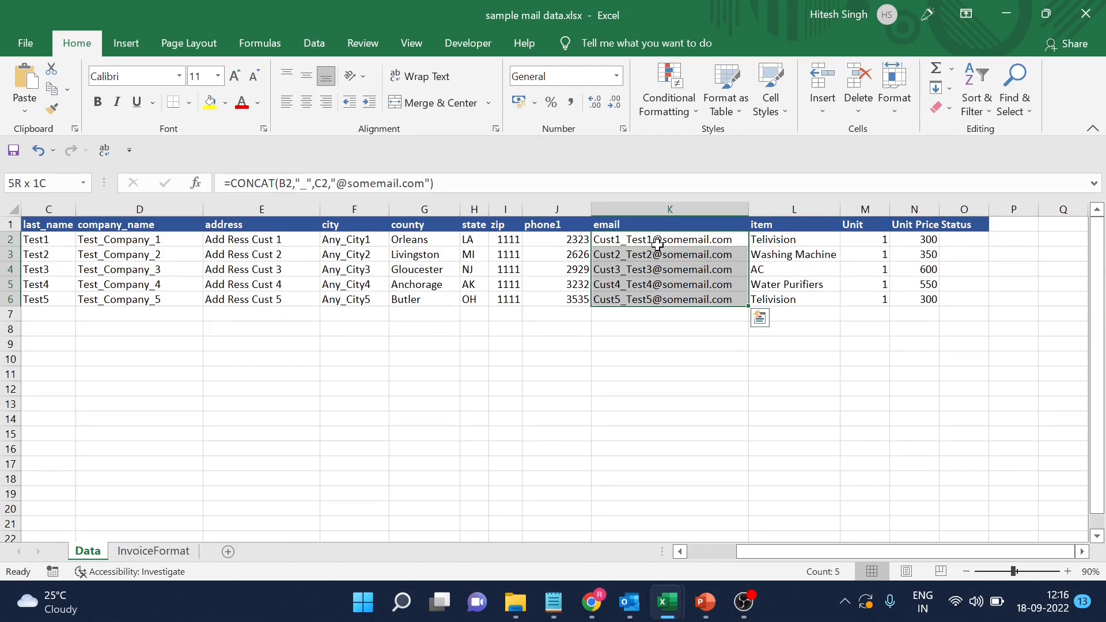
Save the workbook with Ctrl+S and accept the macro-free warning.
key(ctrl+s)
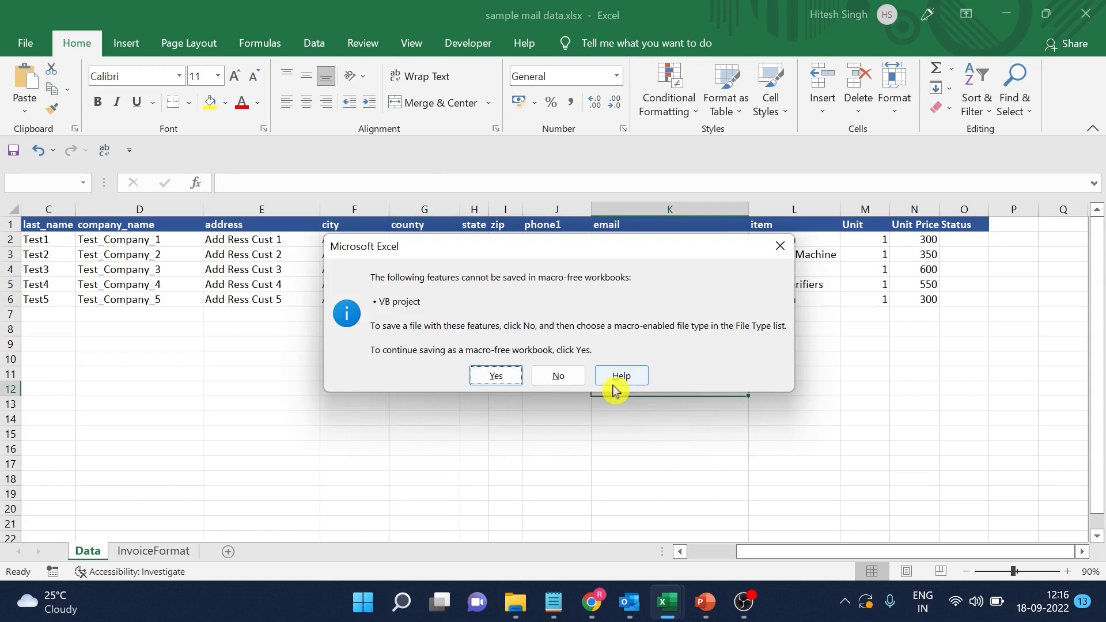
click(495, 374)
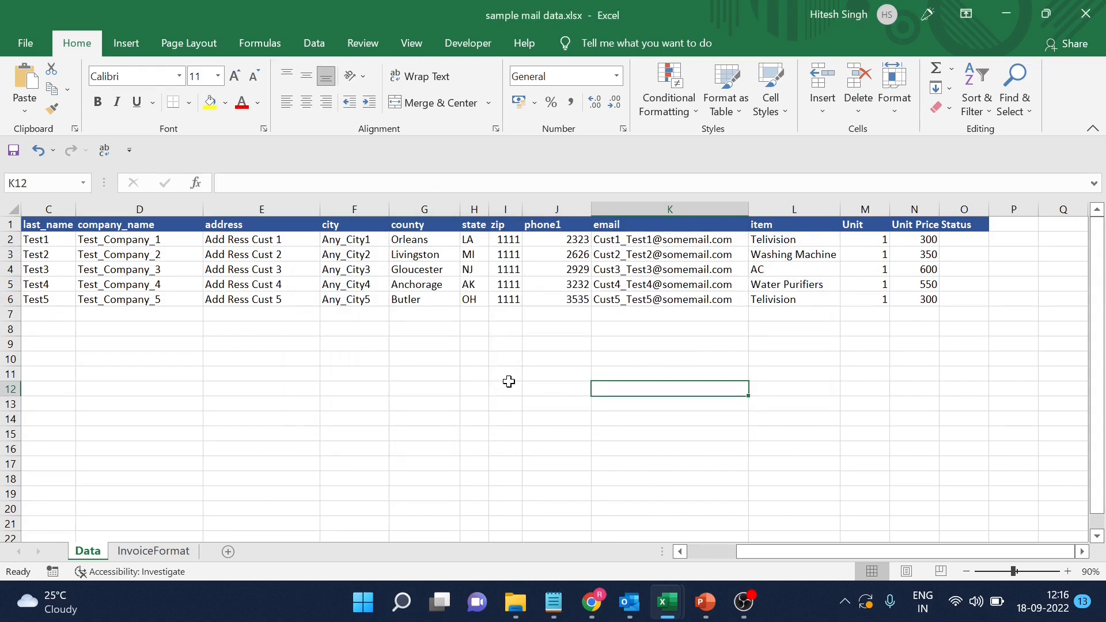
mouse_move(1046, 23)
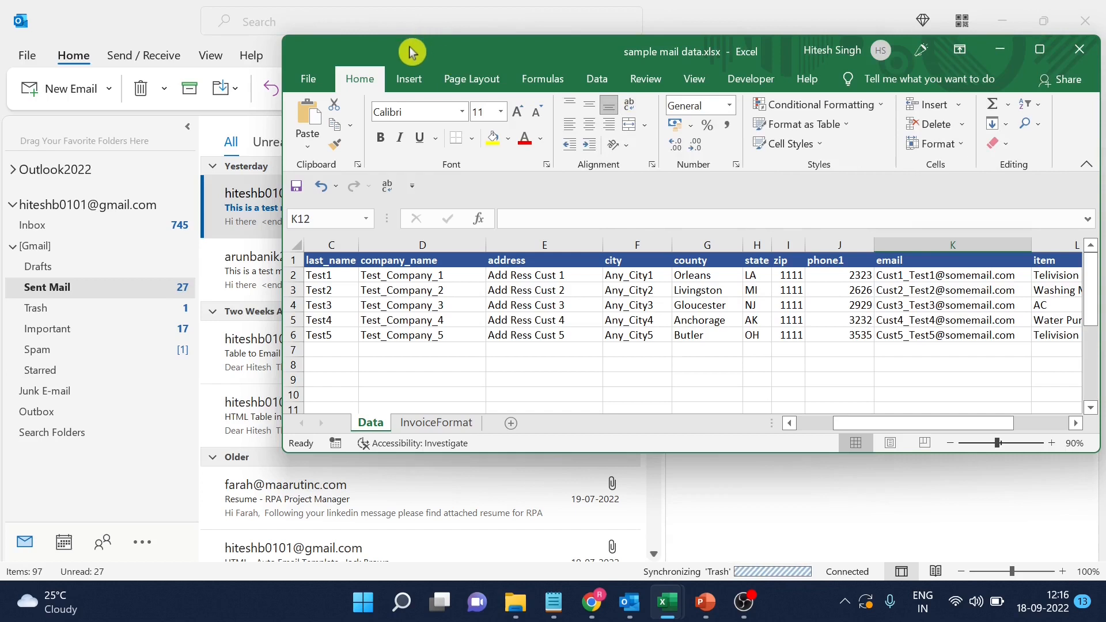
mouse_move(840, 415)
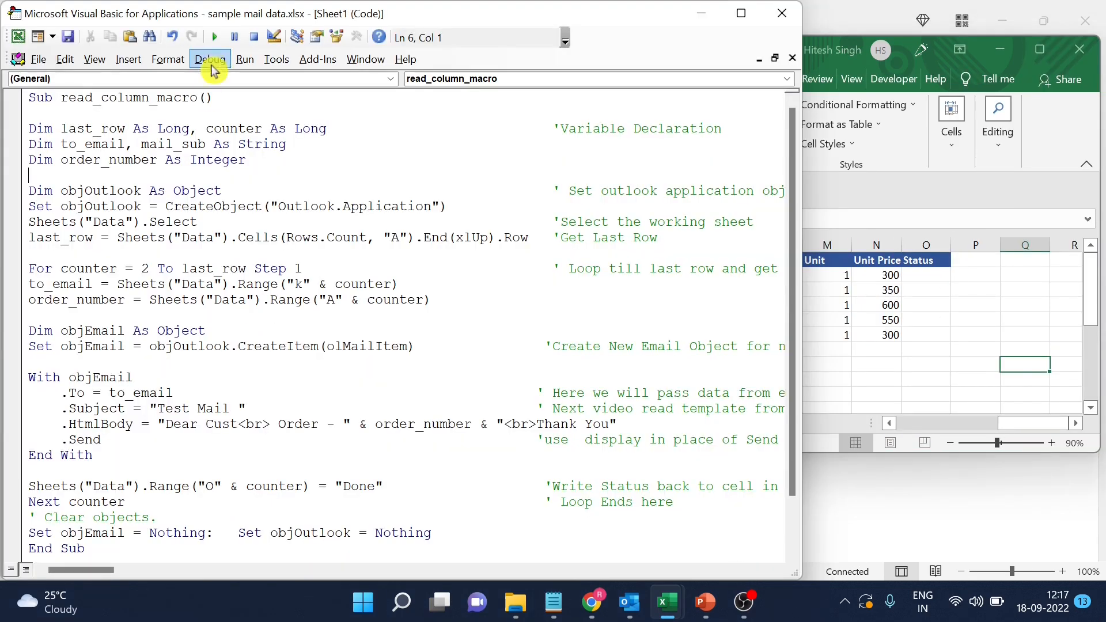
mouse_move(218, 35)
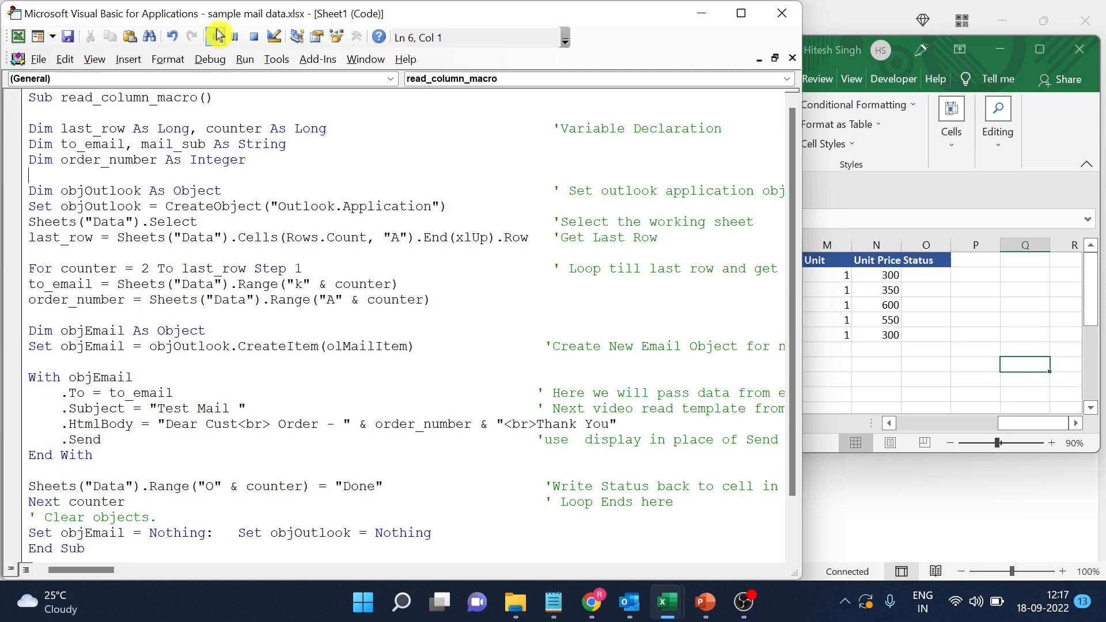
Run read_column_macro so every customer row's Status reads Done.
click(216, 35)
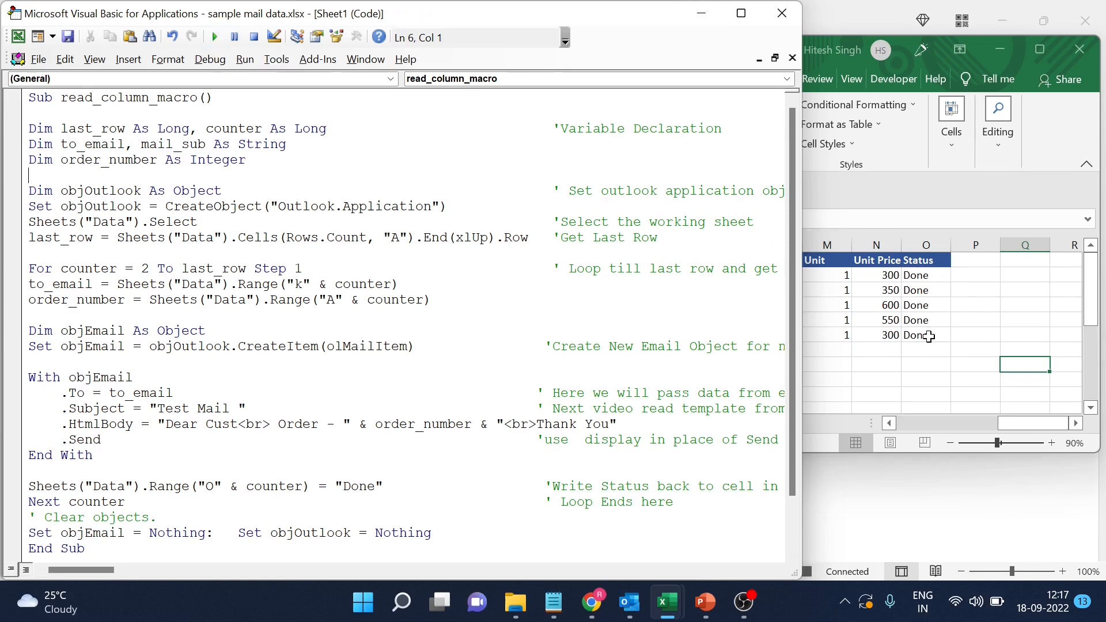
mouse_move(638, 603)
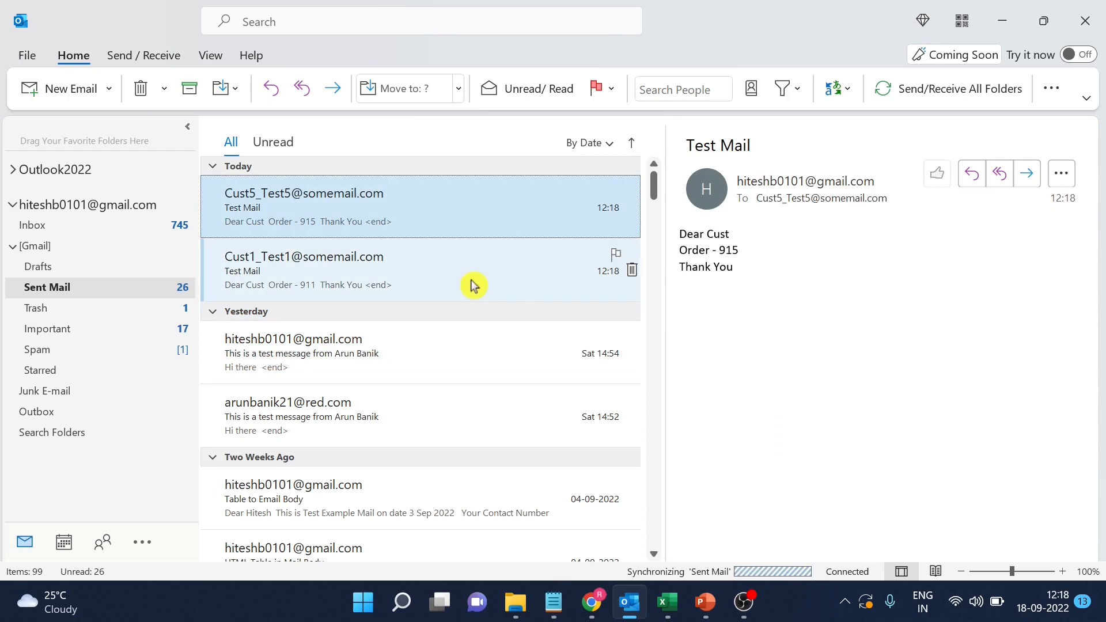
mouse_move(1058, 604)
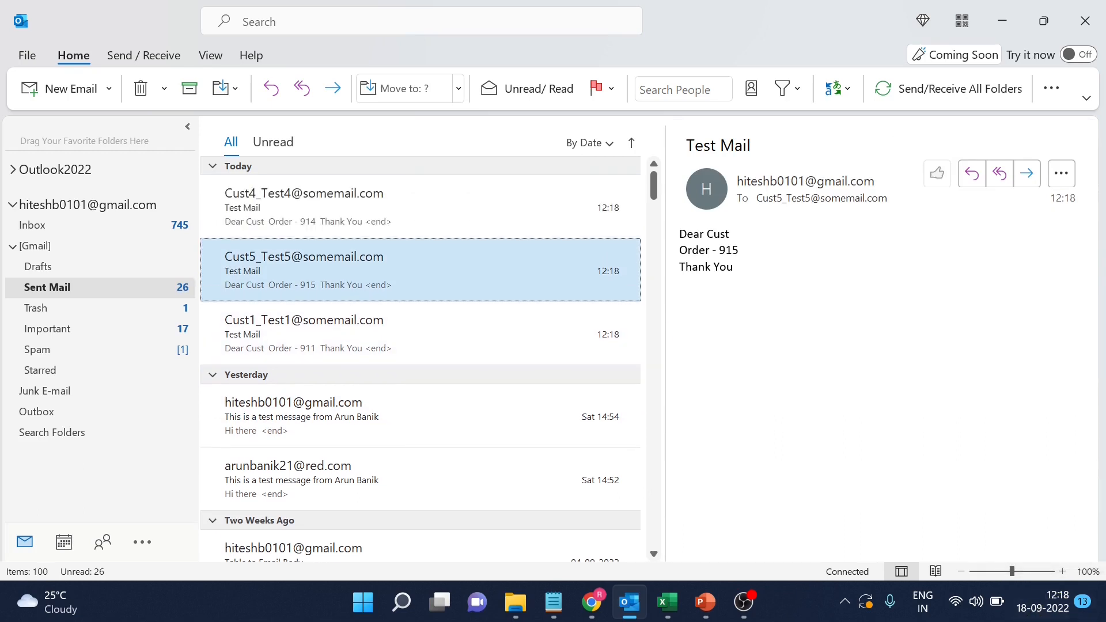
Check the Test Mail items in Sent Mail, then bring the VBA editor forward.
scroll(up, 3)
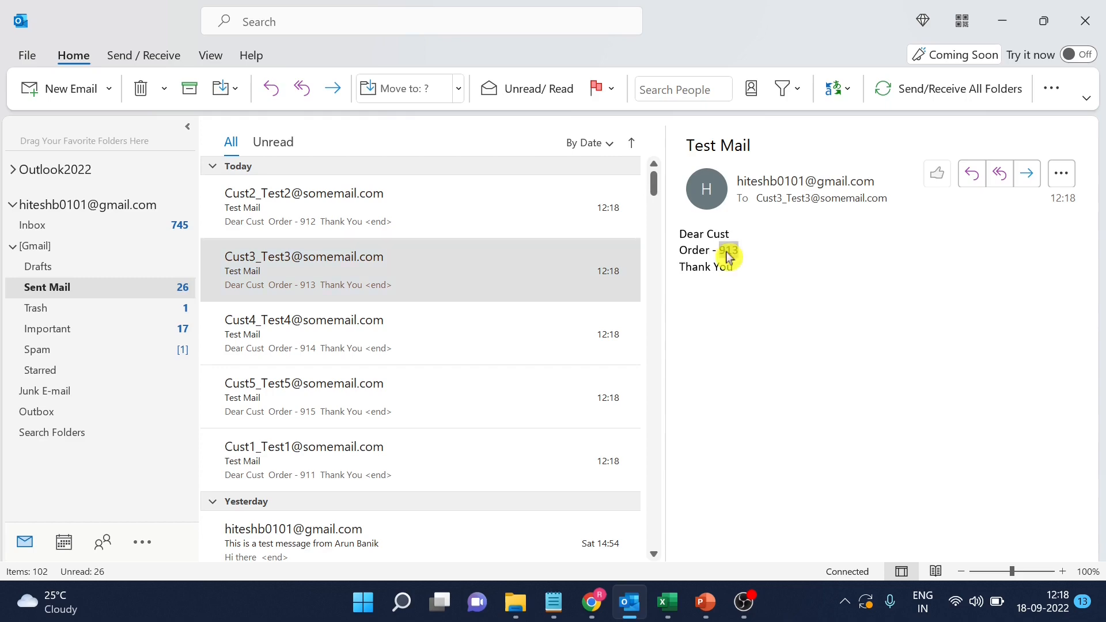
click(665, 602)
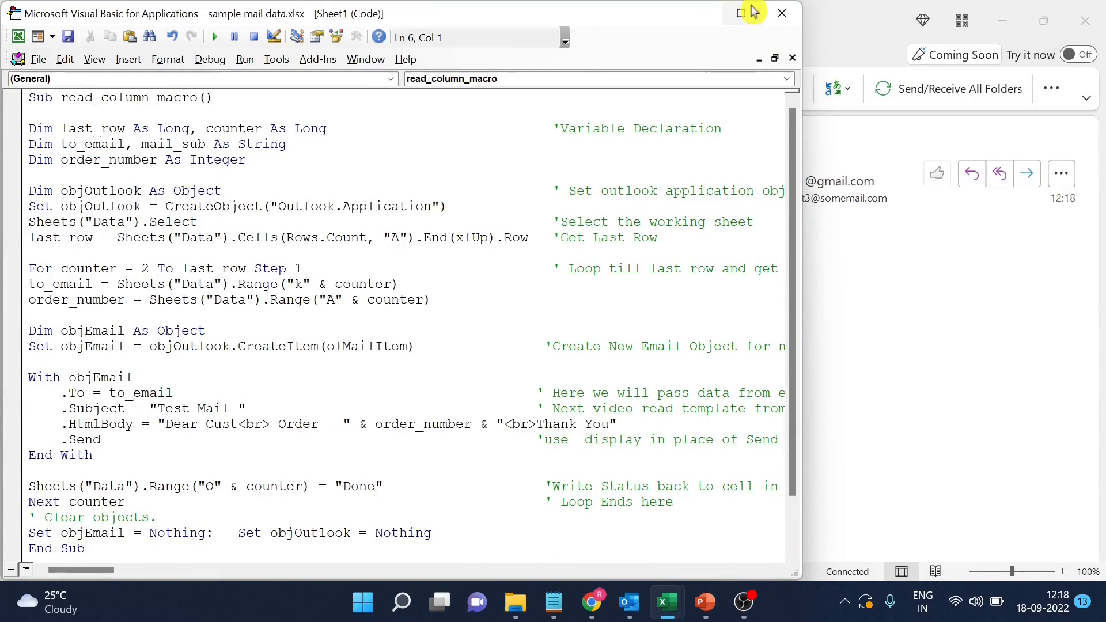
Maximize the VBA editor, then switch to the Notepad mail template with name, city and mobile placeholders.
click(739, 12)
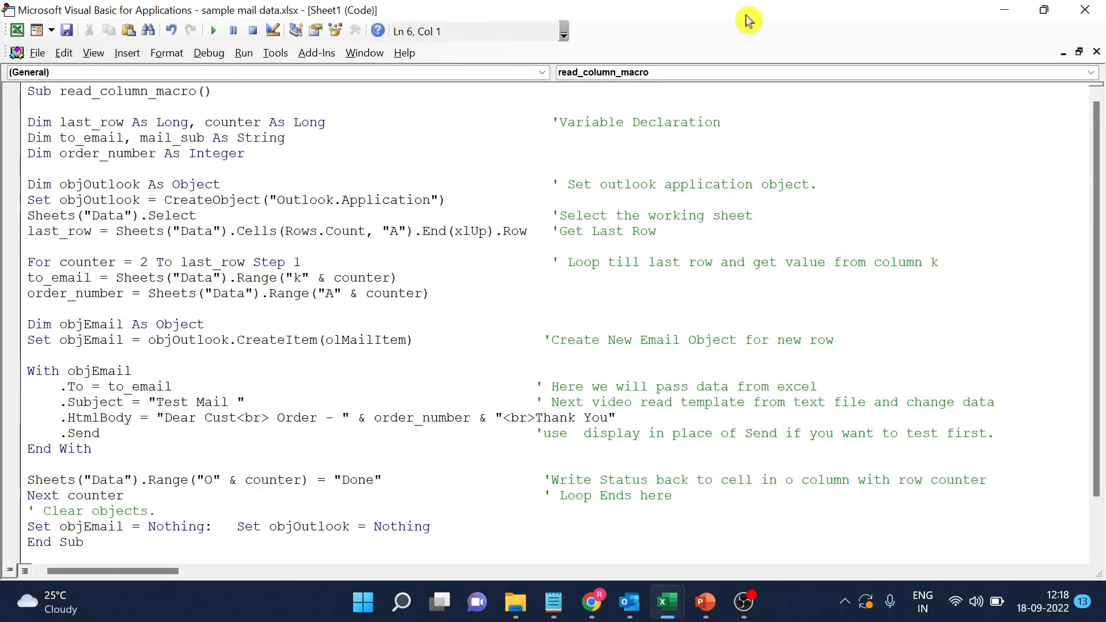
click(553, 603)
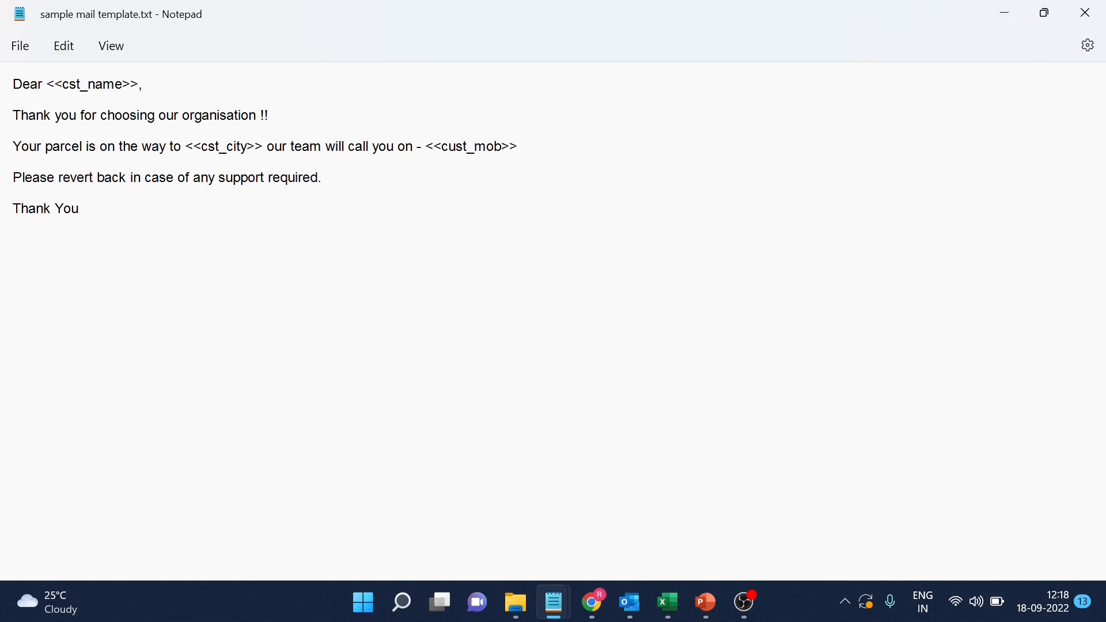
double_click(90, 84)
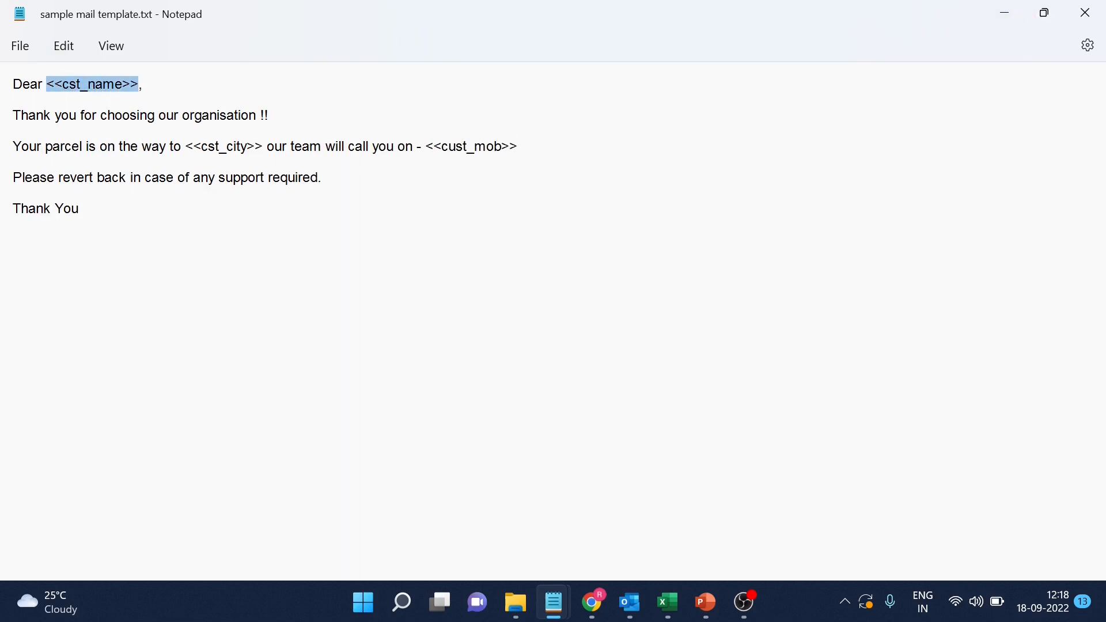
double_click(226, 147)
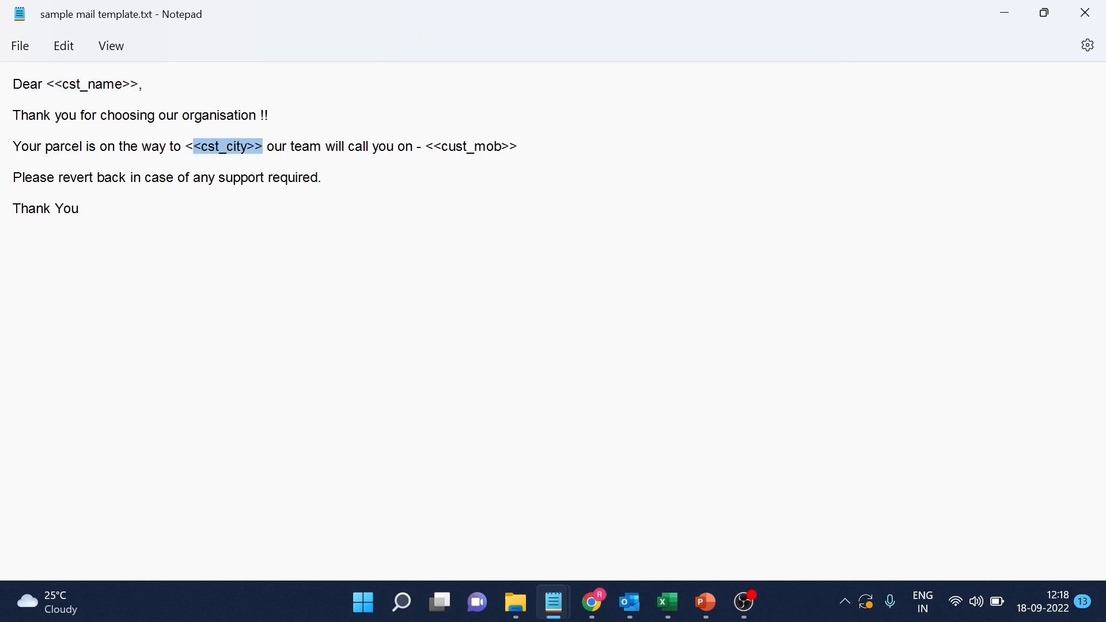